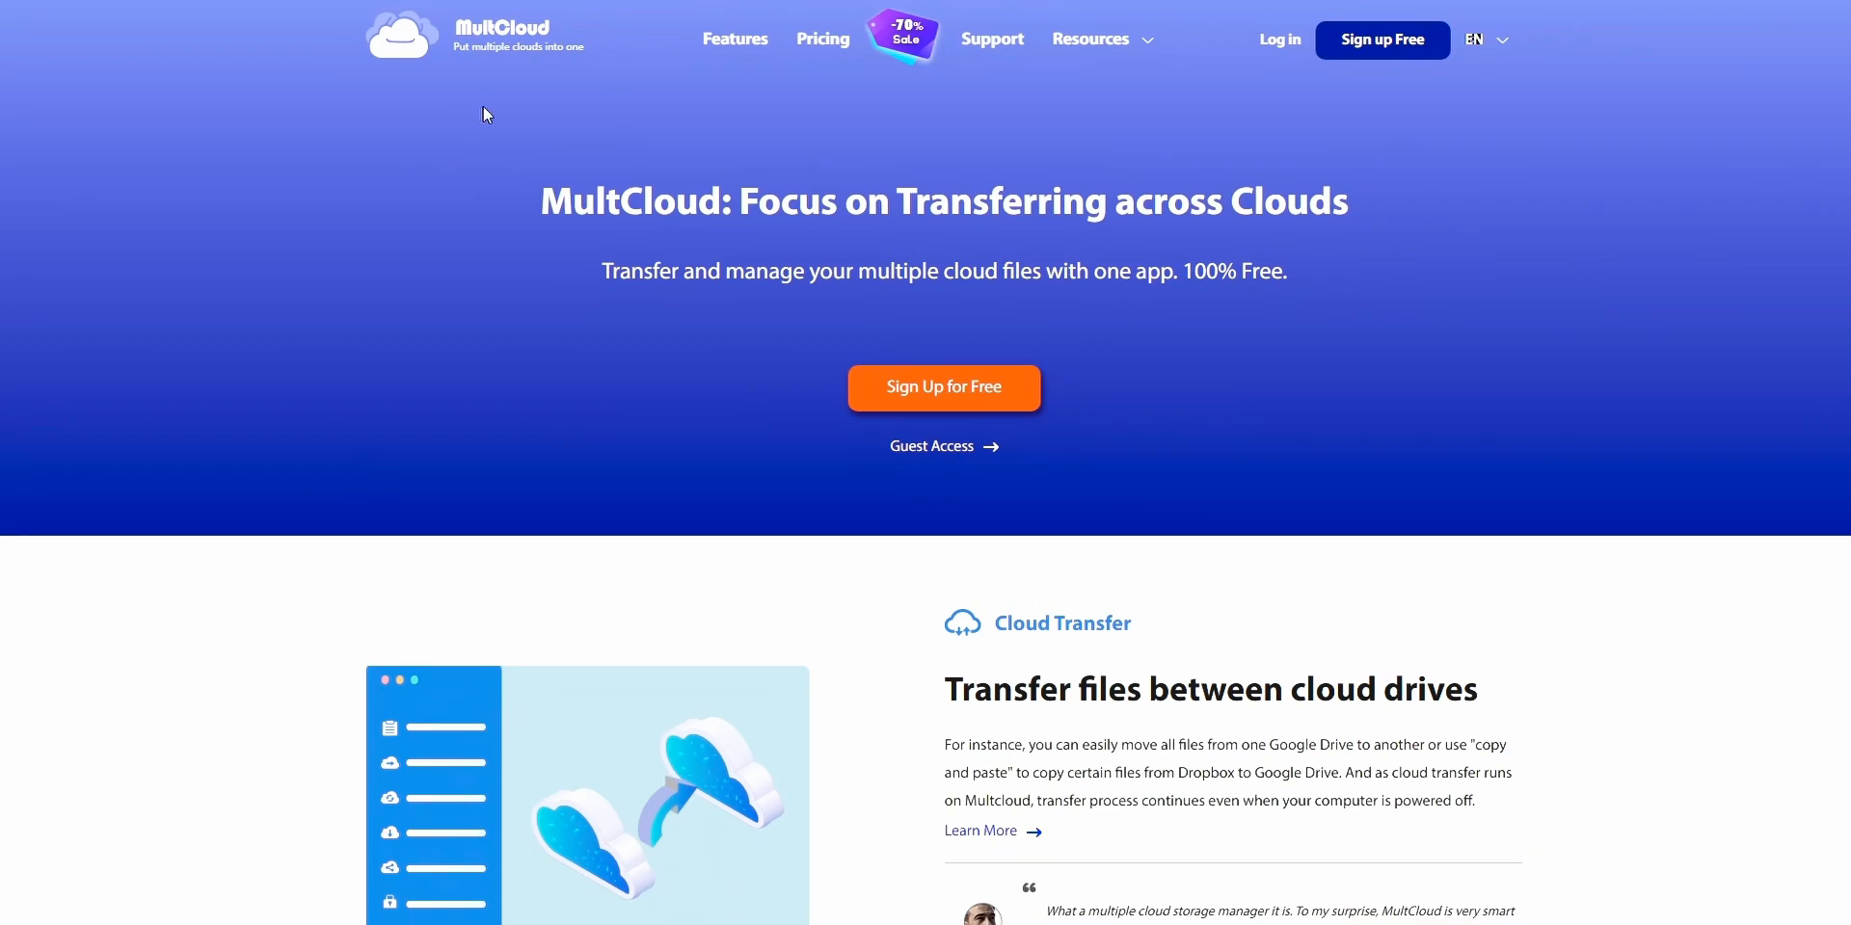
Show the Plans & Pricing page with the billing toggle set to Monthly
{"action": "scroll", "scroll_direction": "down", "scroll_amount": 3}
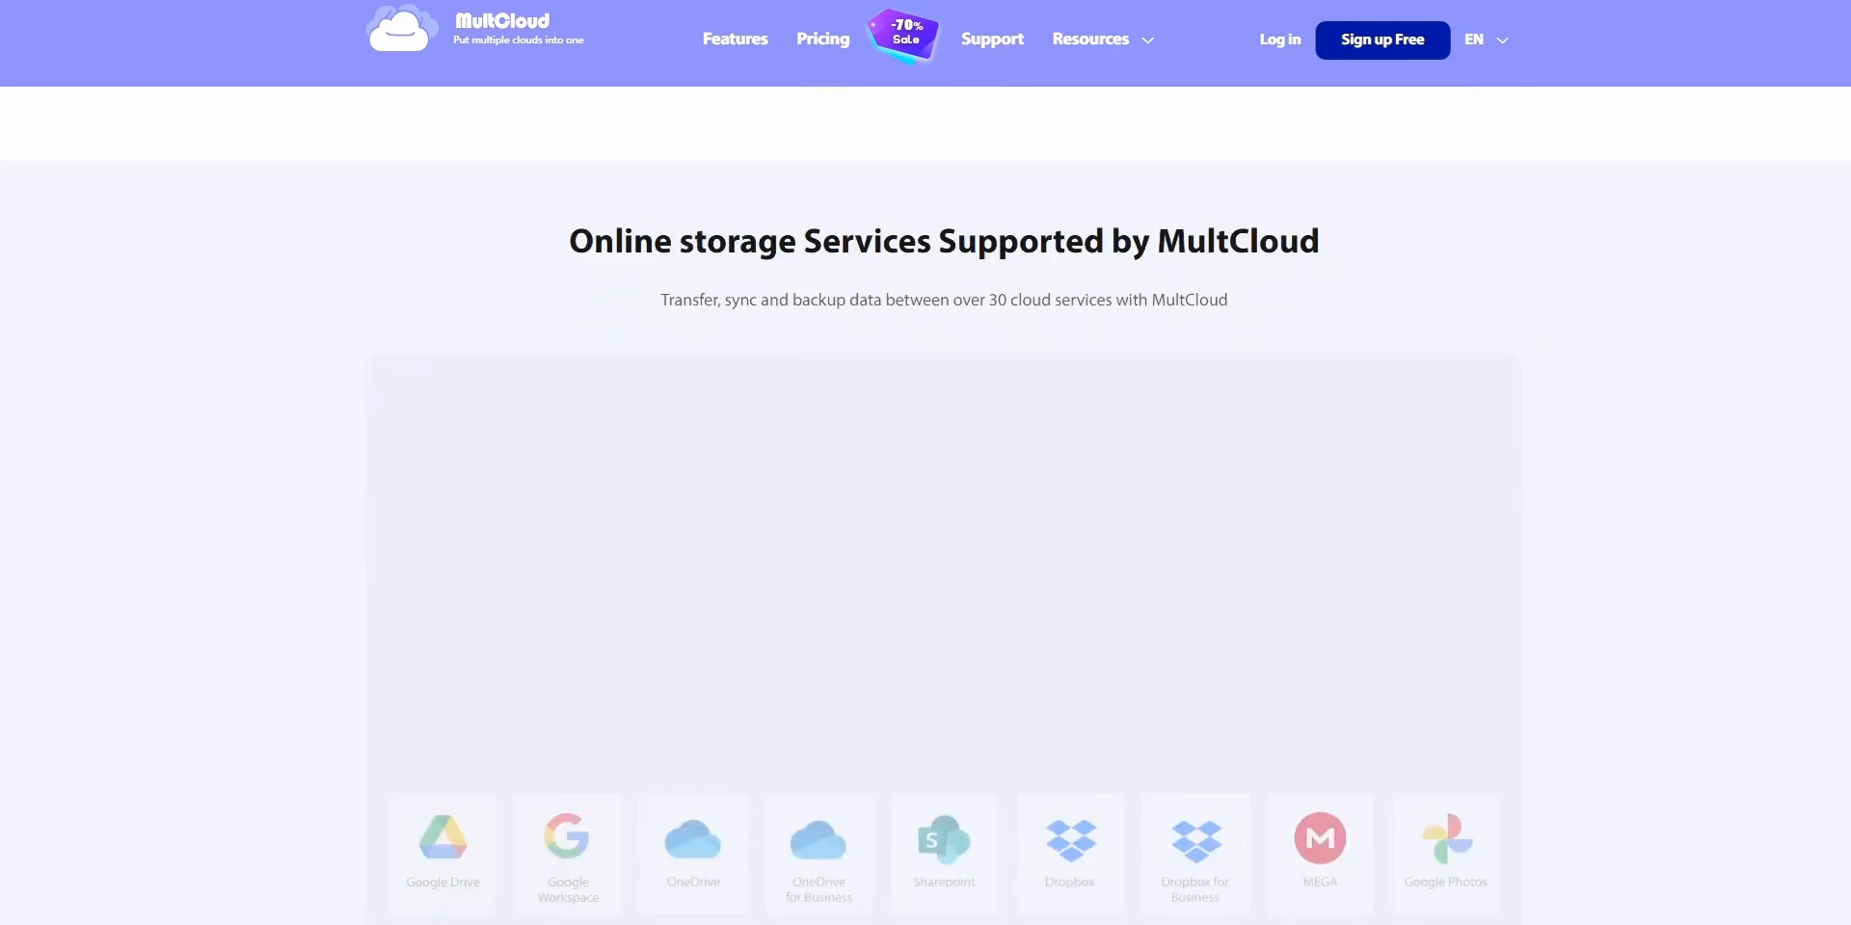
{"action": "left_click", "coordinate": [823, 38]}
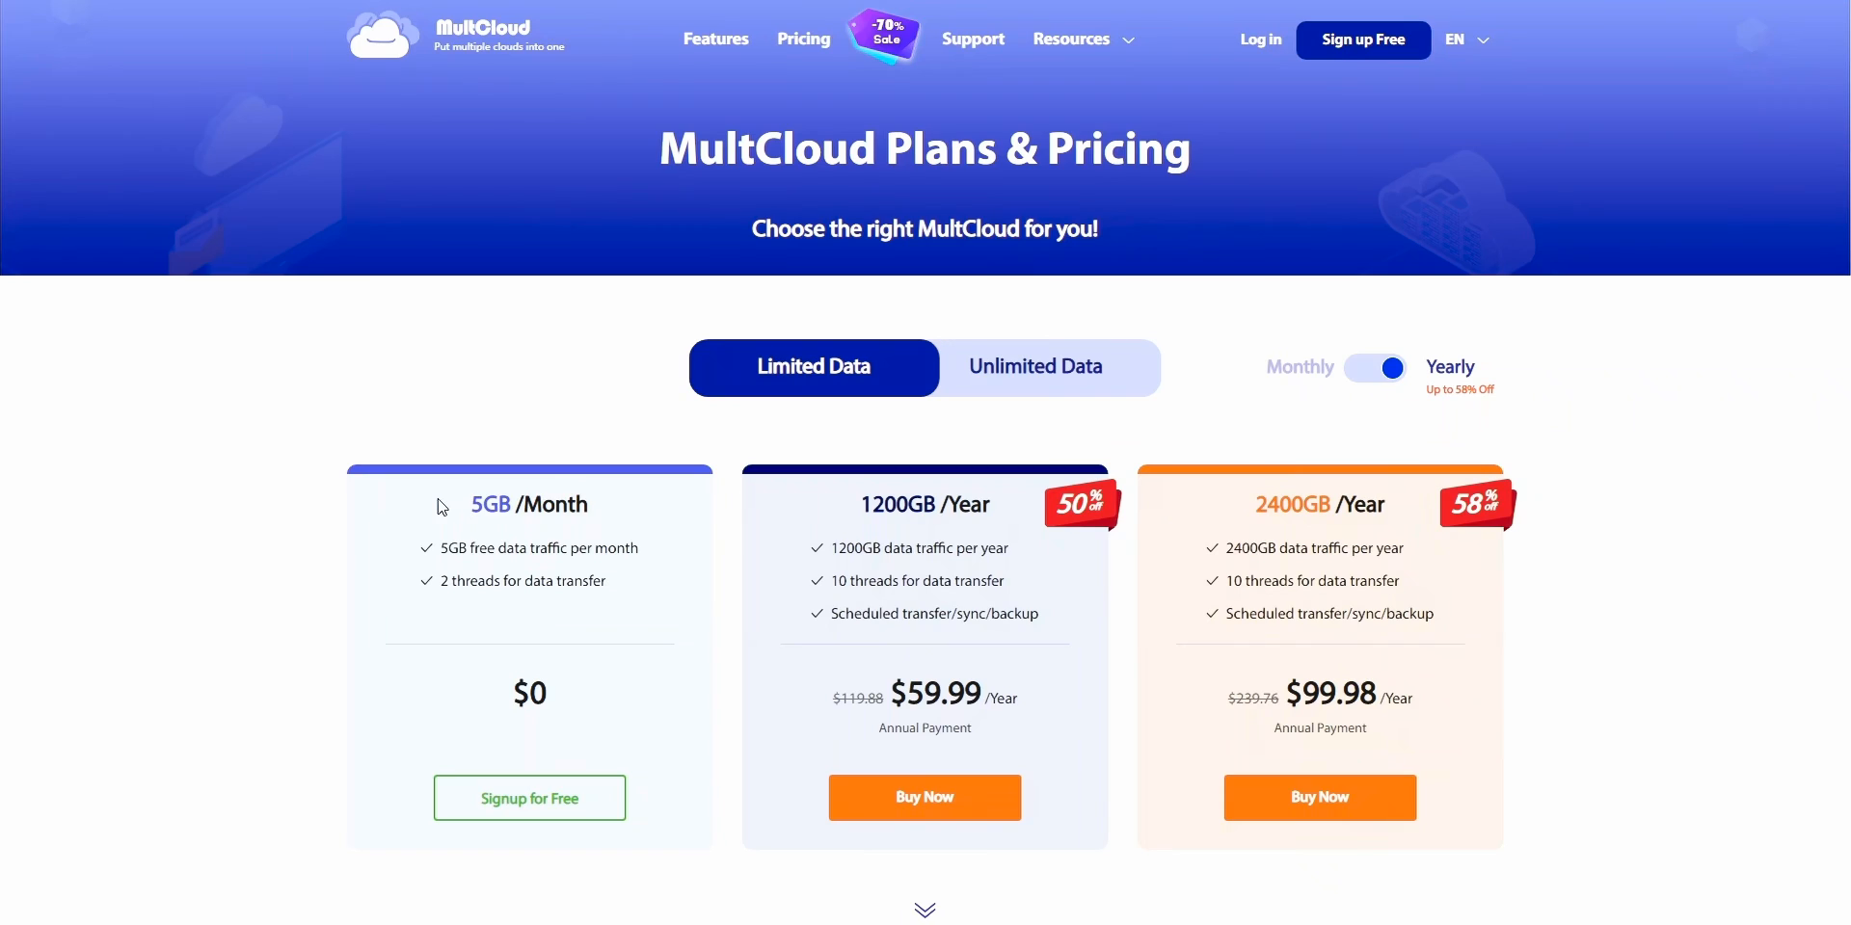
{"action": "left_click_drag", "start_coordinate": [473, 503], "coordinate": [607, 581]}
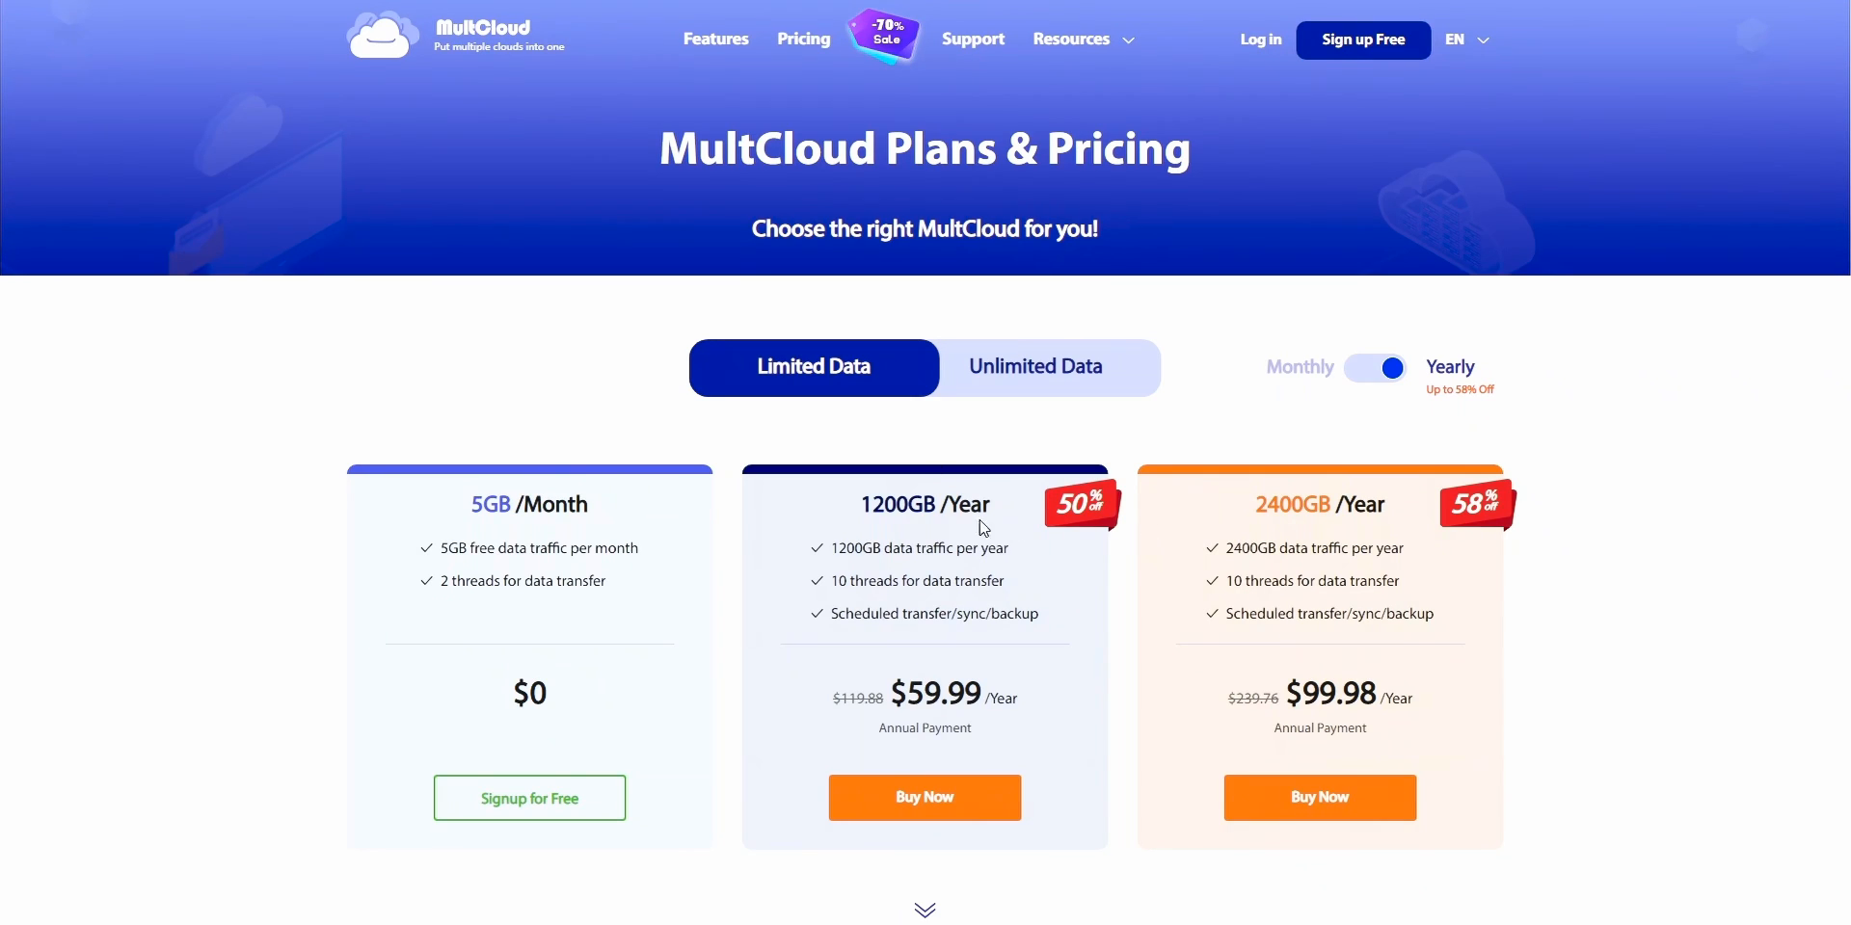
{"action": "mouse_move", "coordinate": [1272, 654]}
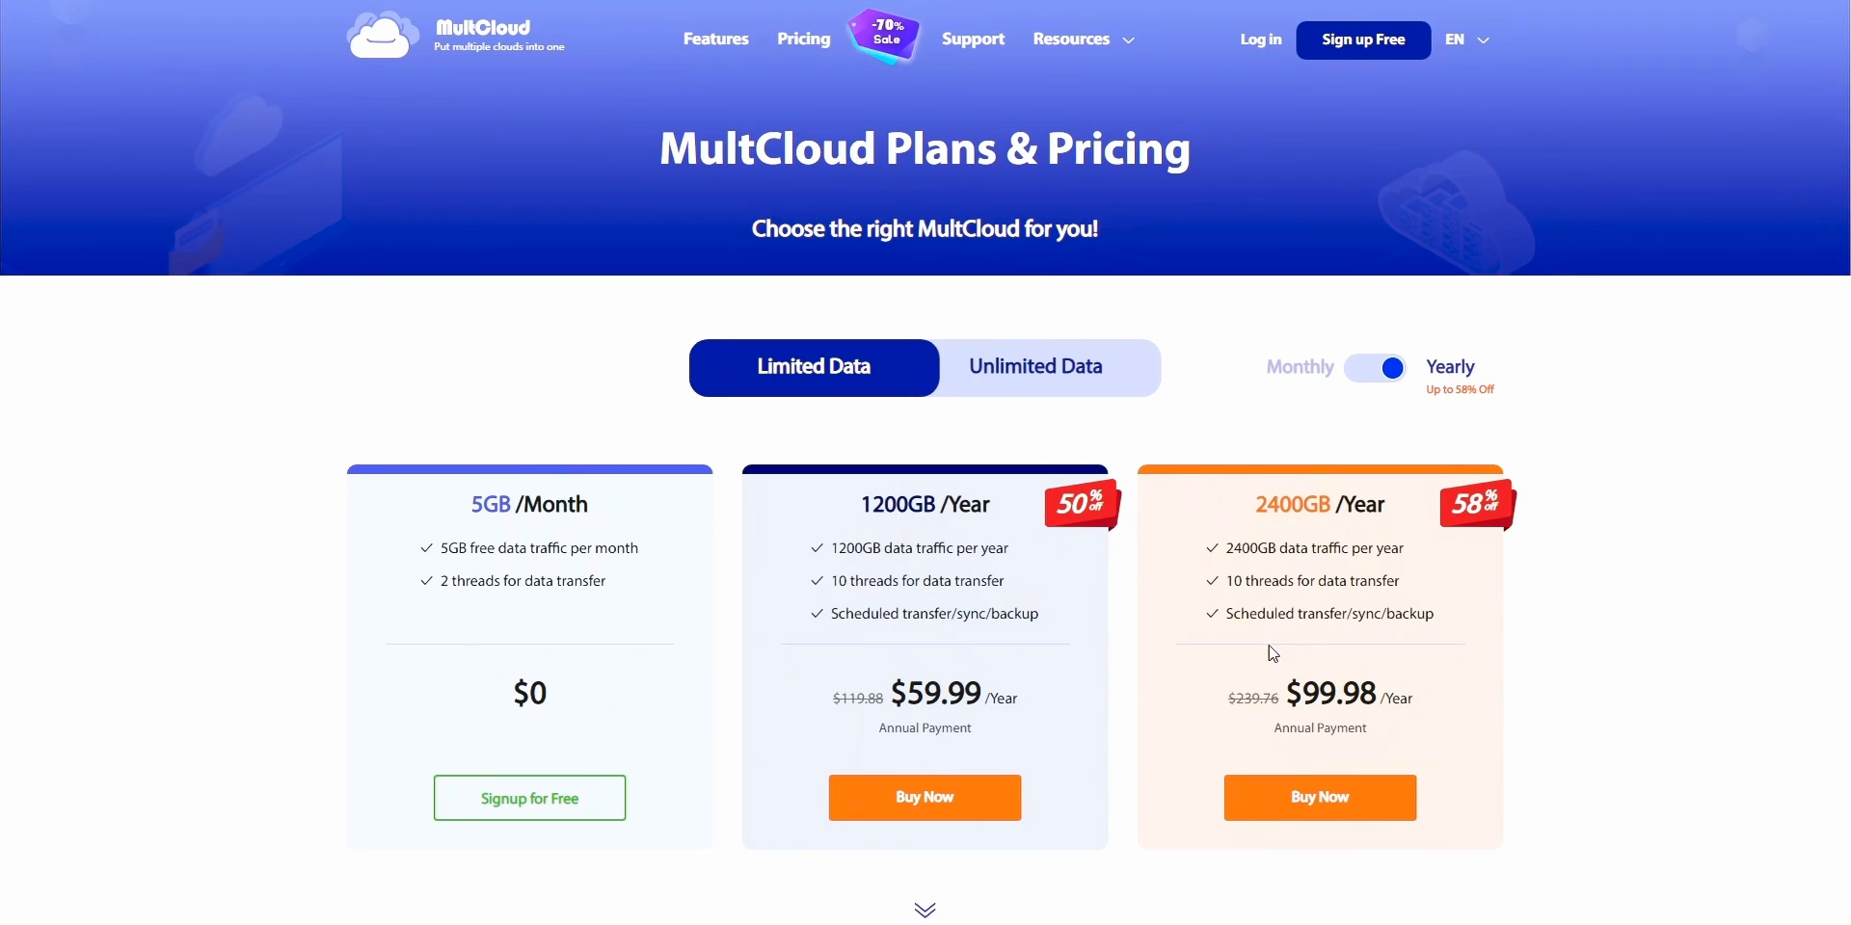
{"action": "left_click", "coordinate": [1375, 368]}
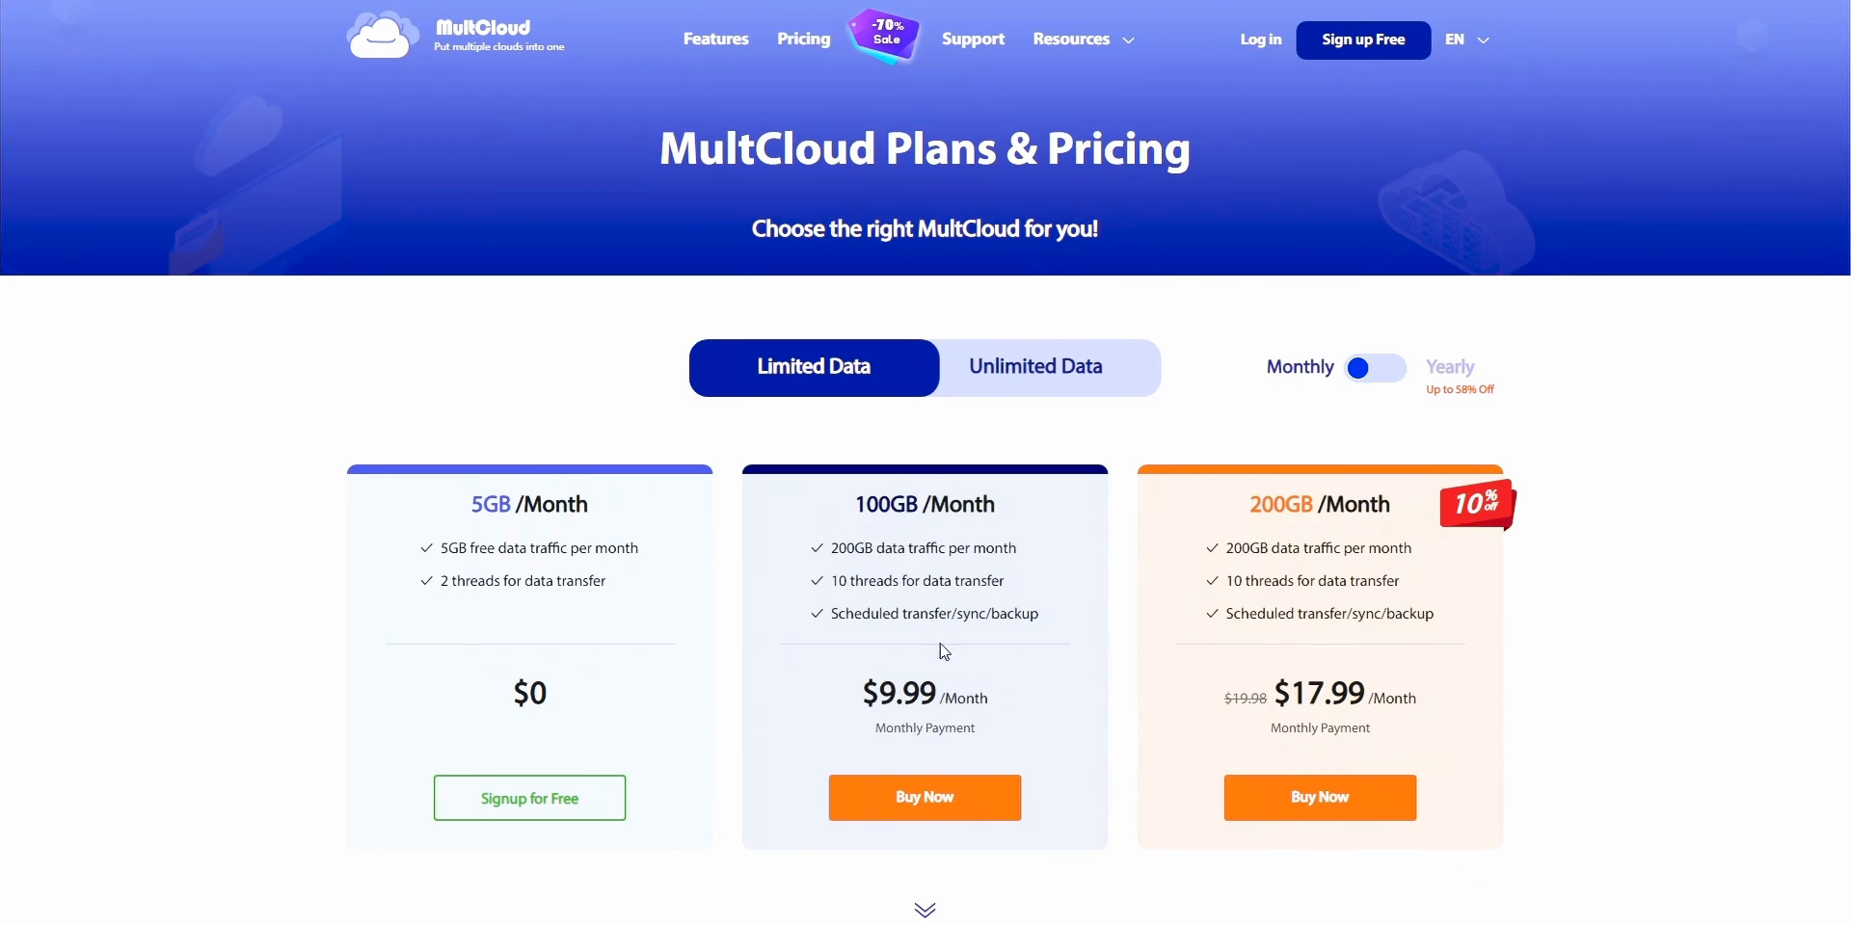
{"action": "mouse_move", "coordinate": [1218, 677]}
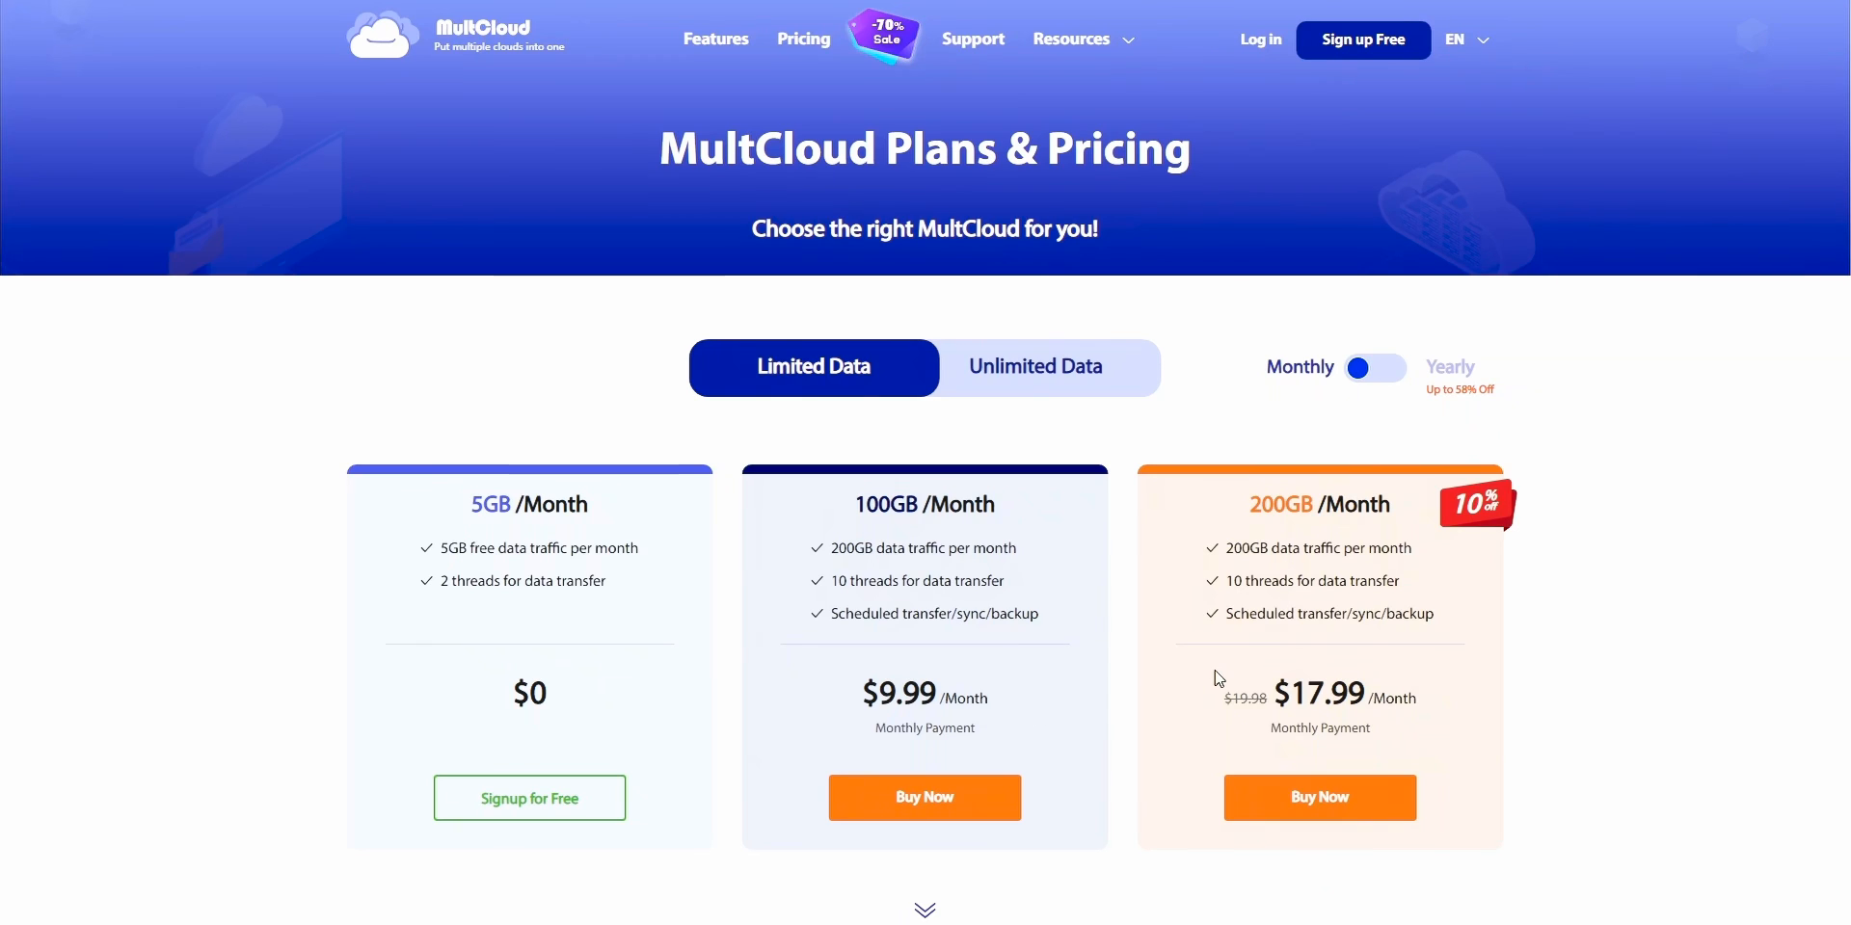
{"action": "mouse_move", "coordinate": [1219, 677]}
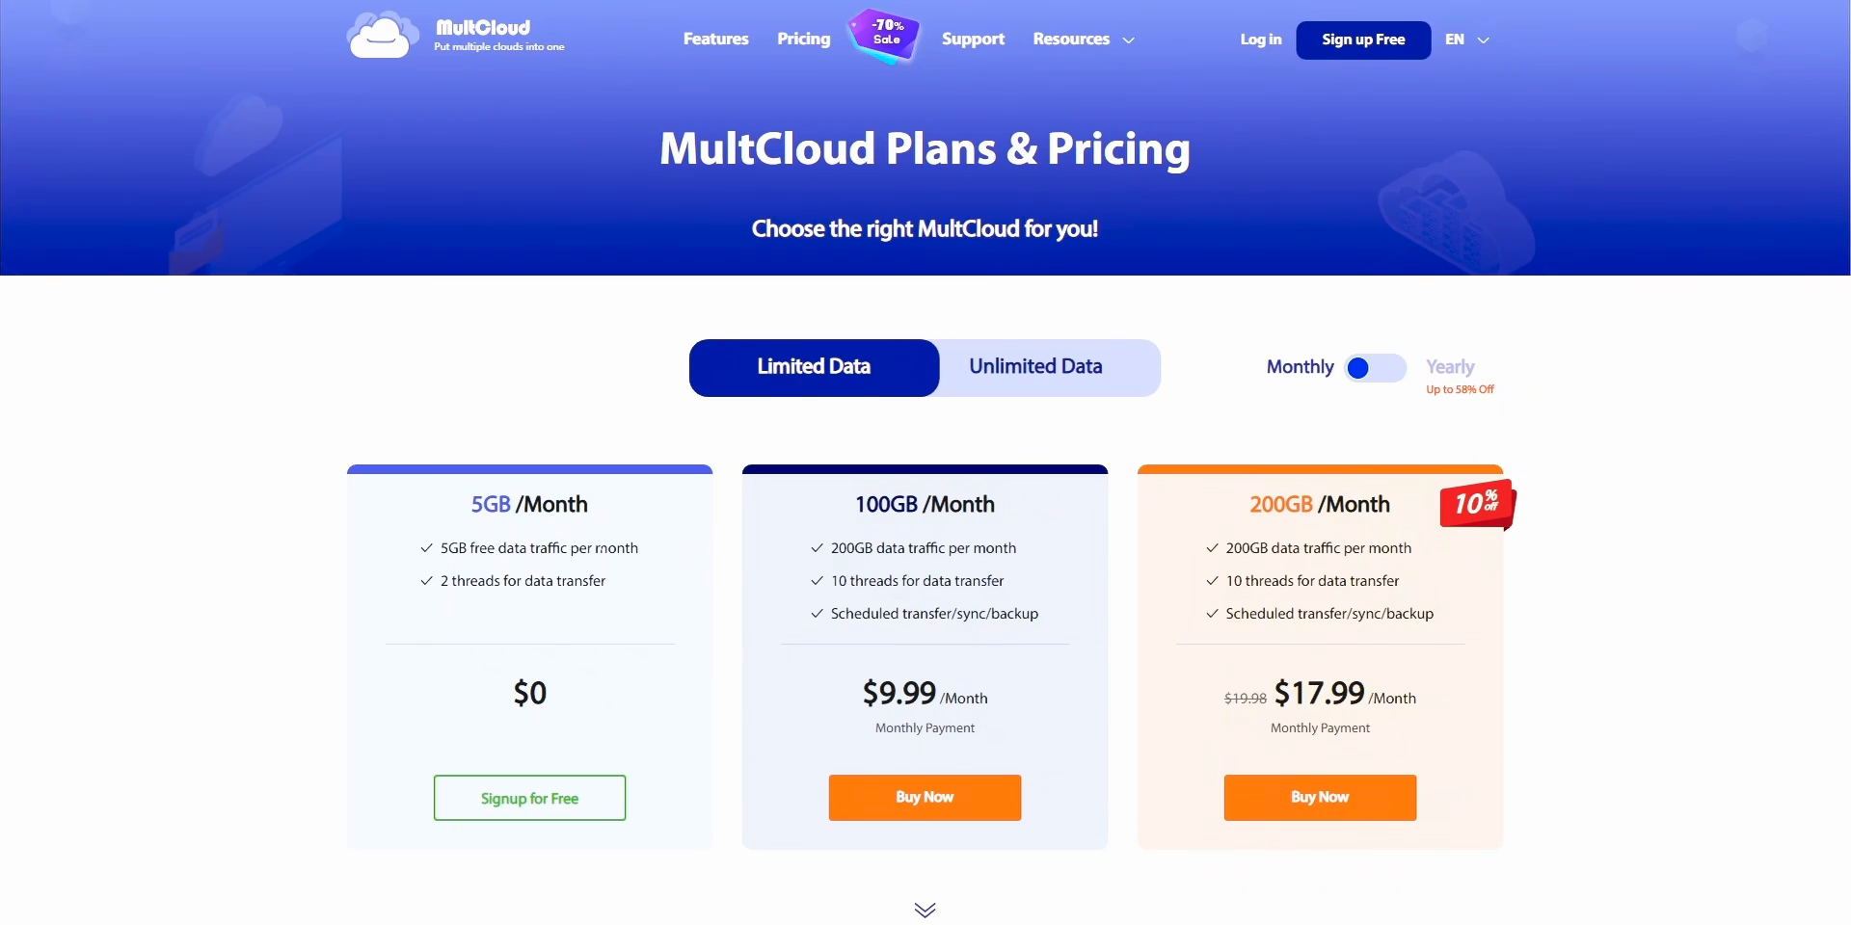
{"action": "mouse_move", "coordinate": [1363, 39]}
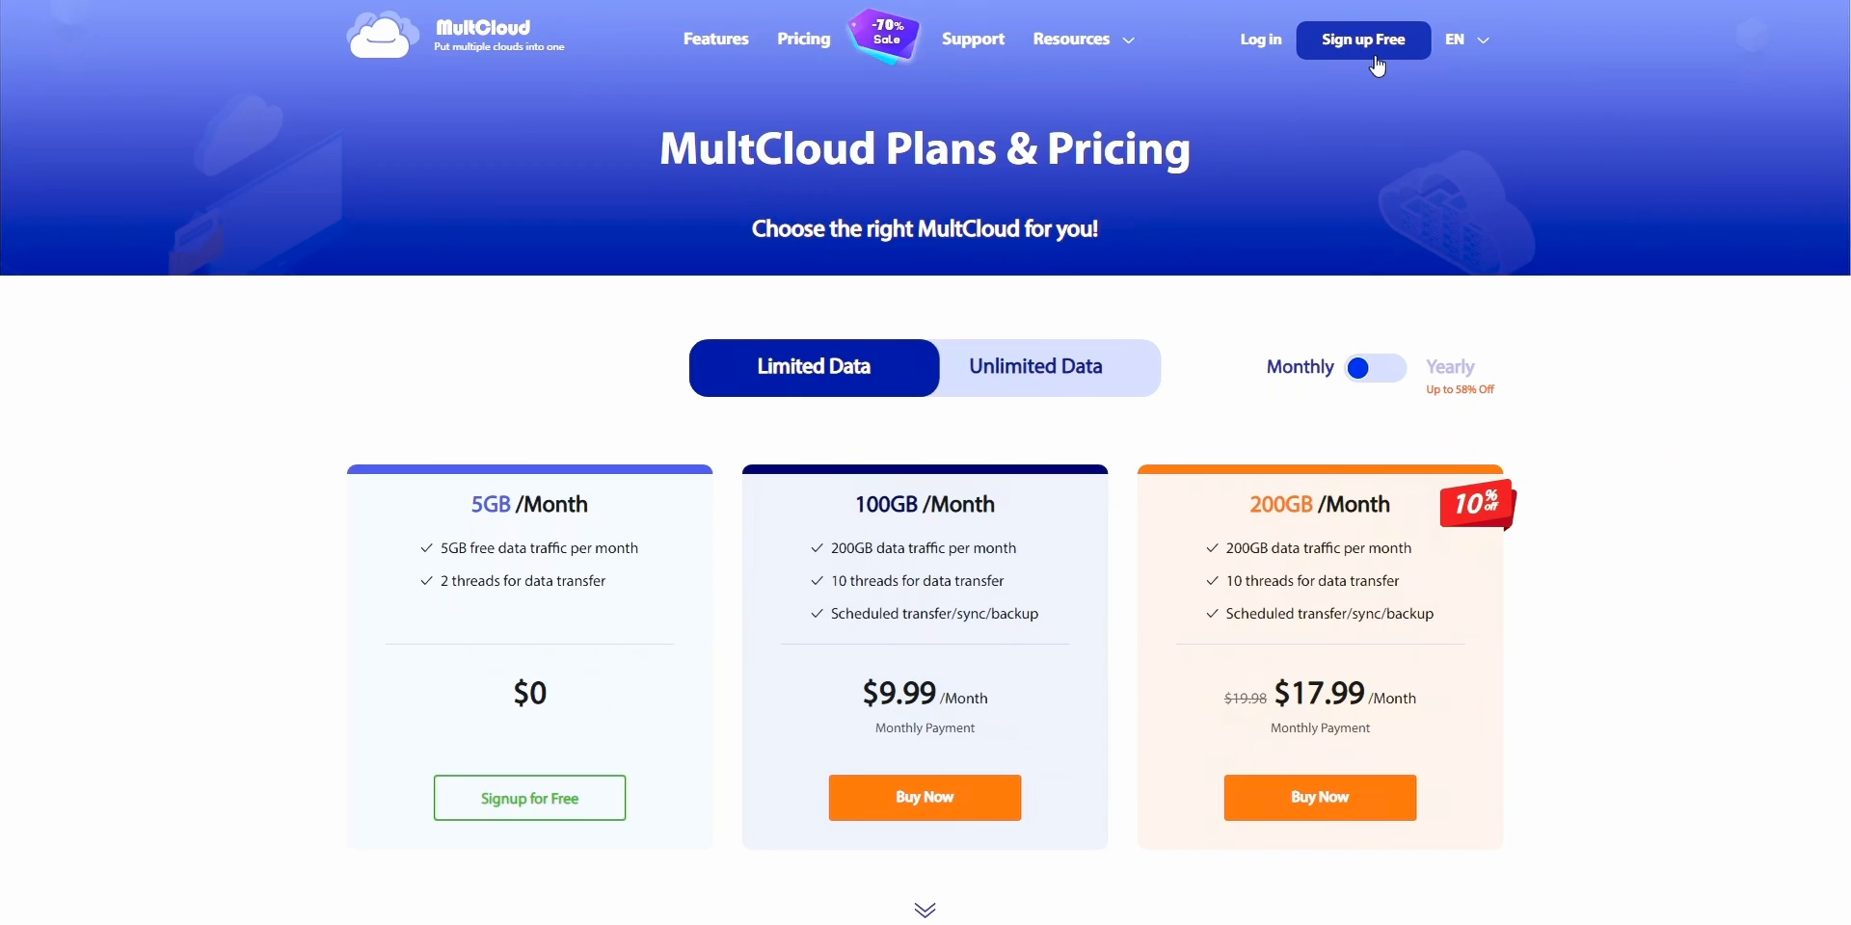
Sign up free and connect two Google Drive accounts named Secondary and Main
{"action": "left_click", "coordinate": [1361, 38]}
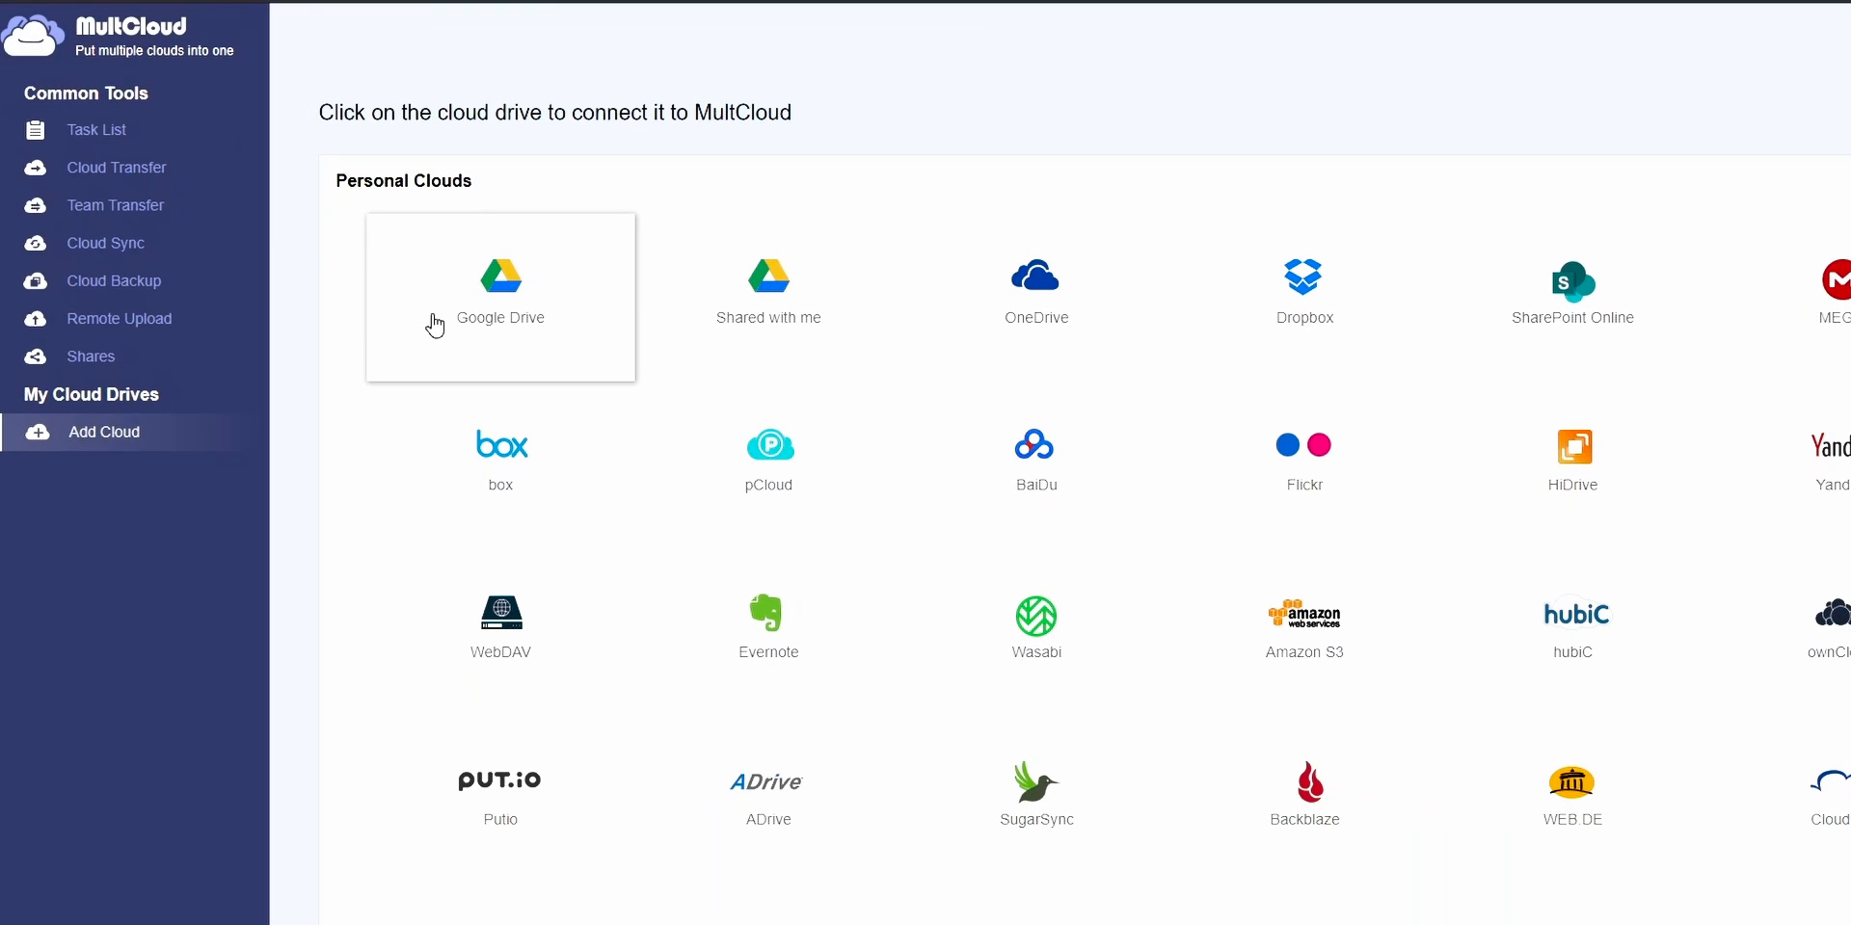
{"action": "left_click", "coordinate": [499, 284]}
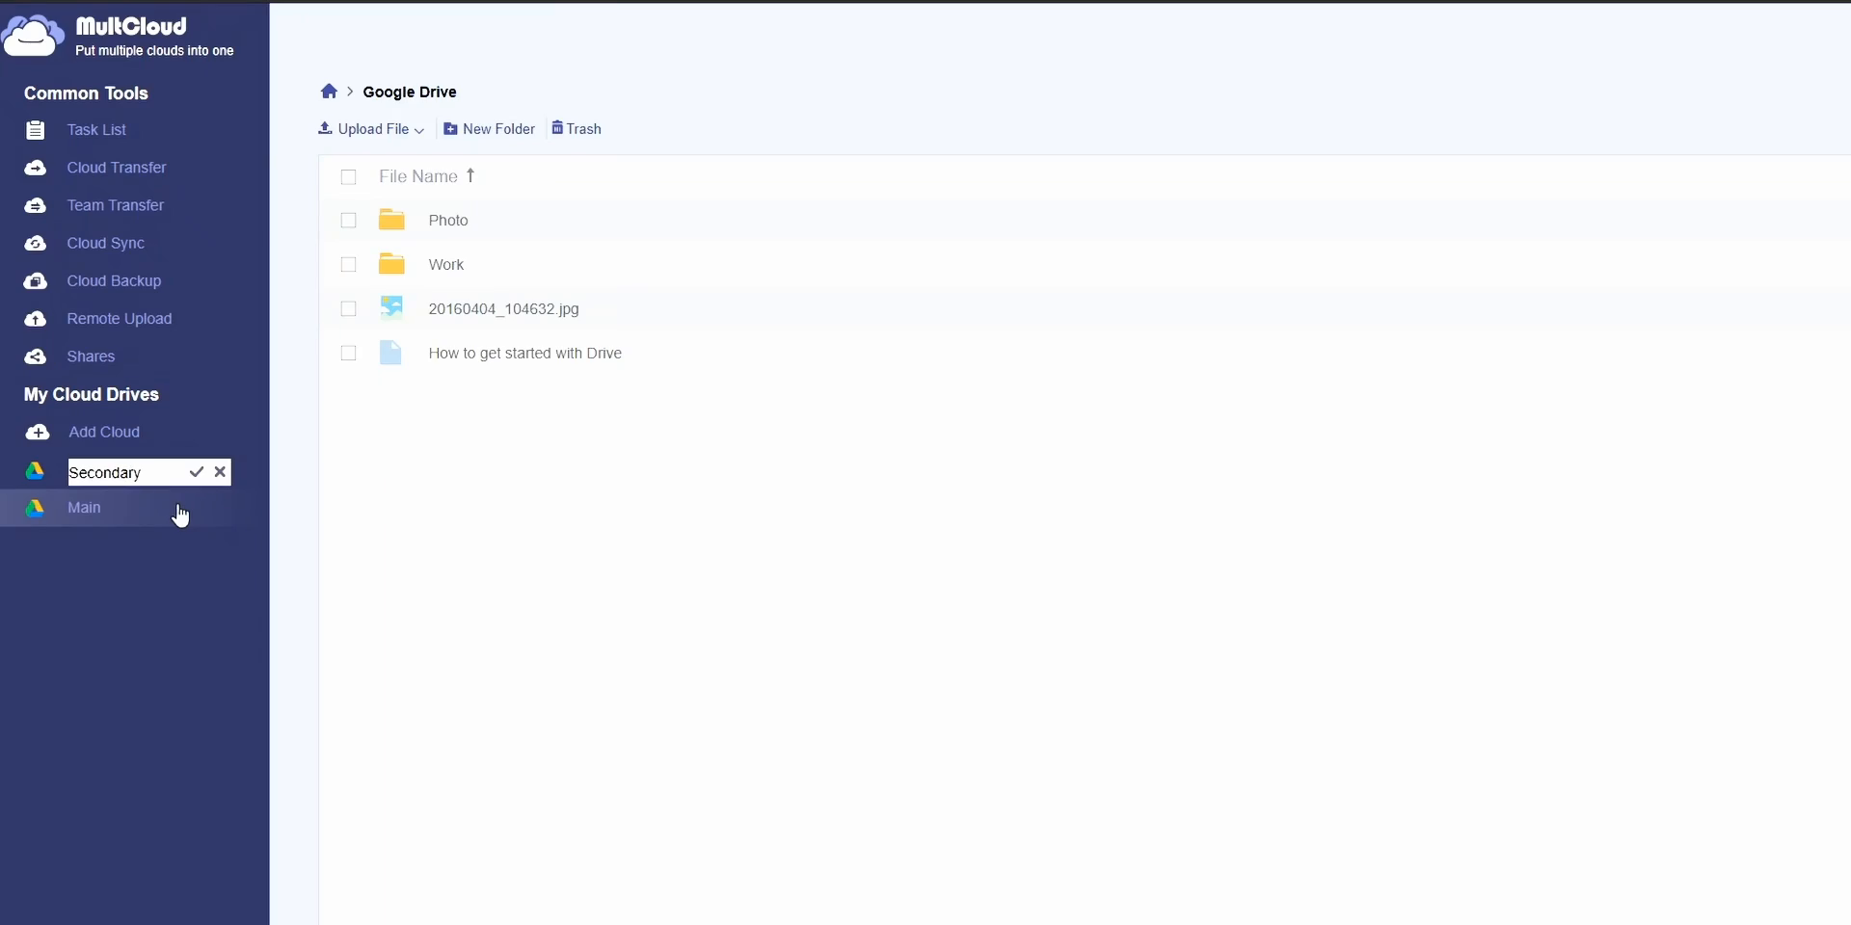
{"action": "left_click", "coordinate": [197, 473]}
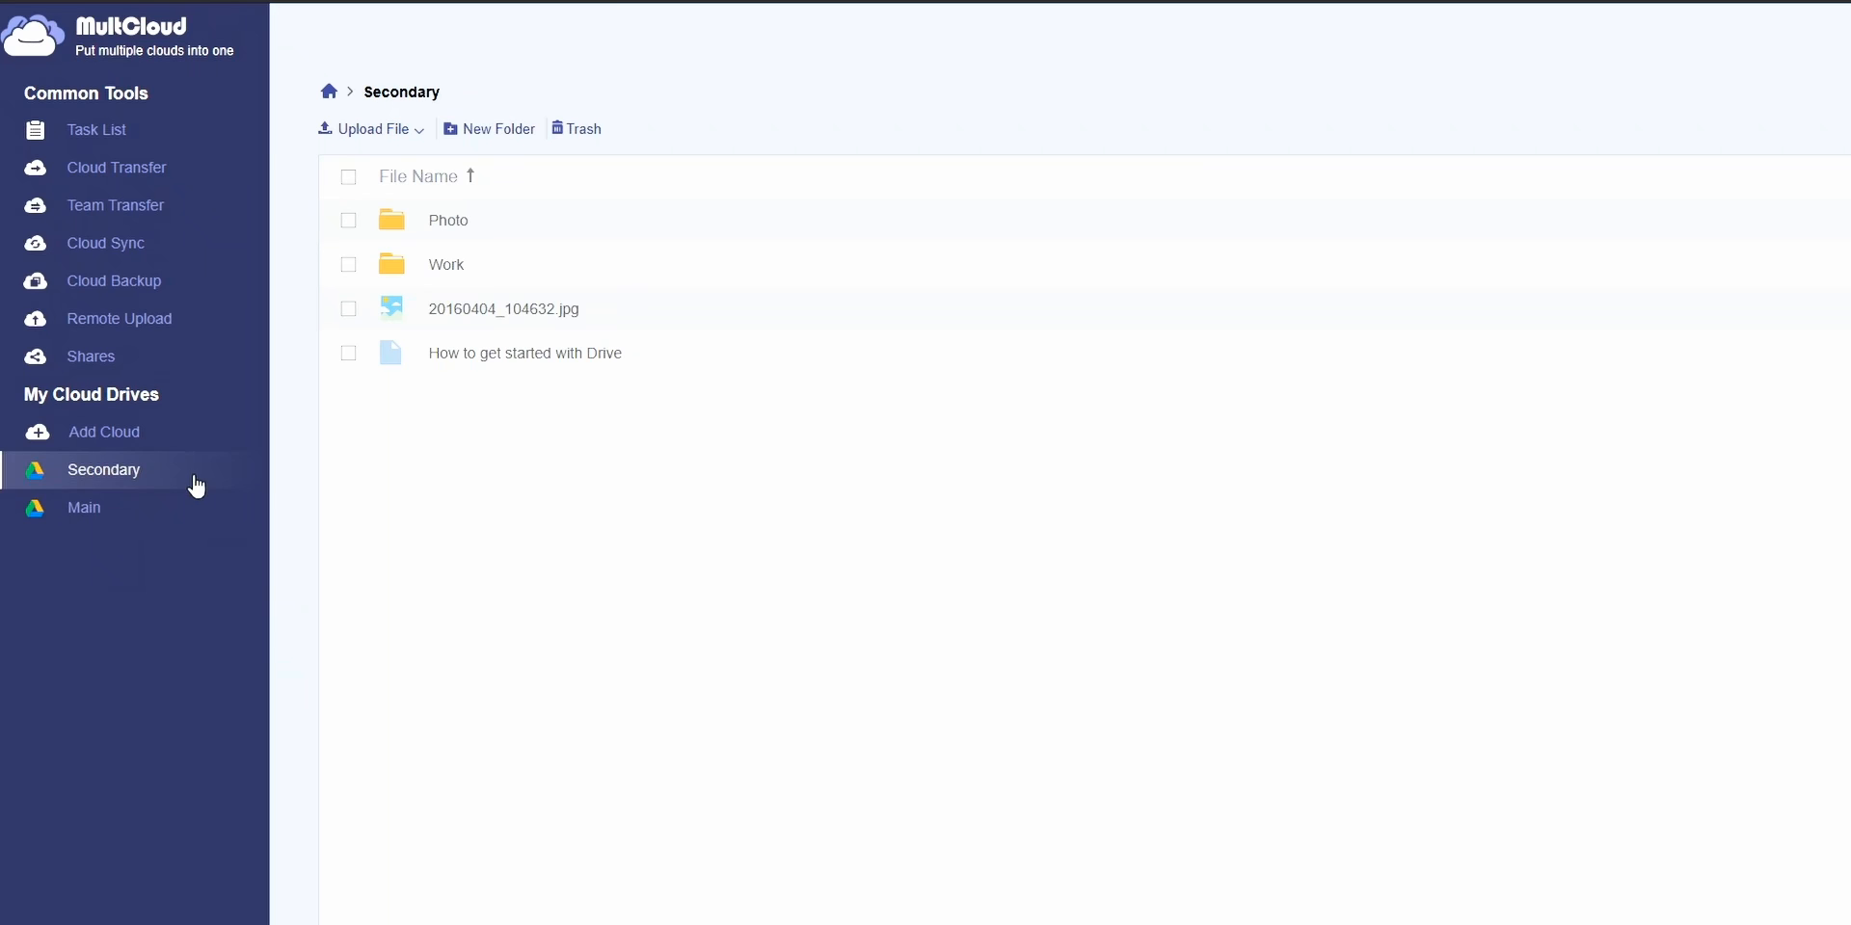
{"action": "mouse_move", "coordinate": [128, 661]}
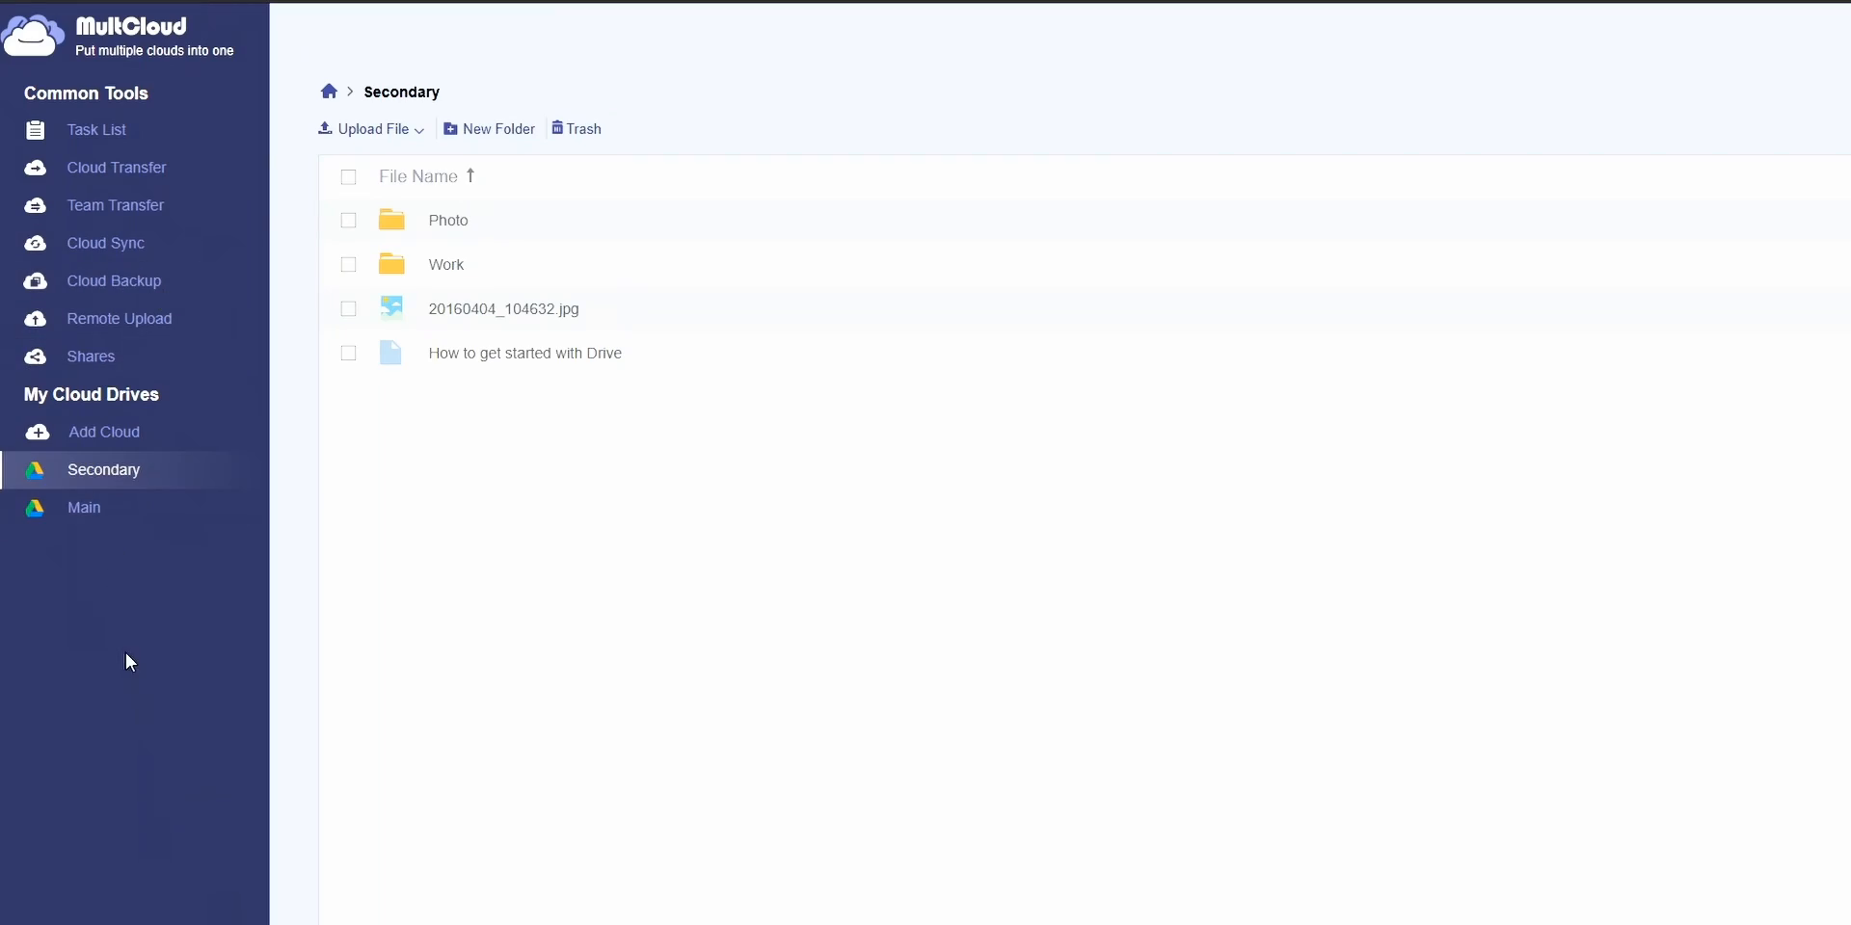
Create a cloud transfer moving the two JPG photos from Main into Secondary
{"action": "left_click", "coordinate": [116, 166]}
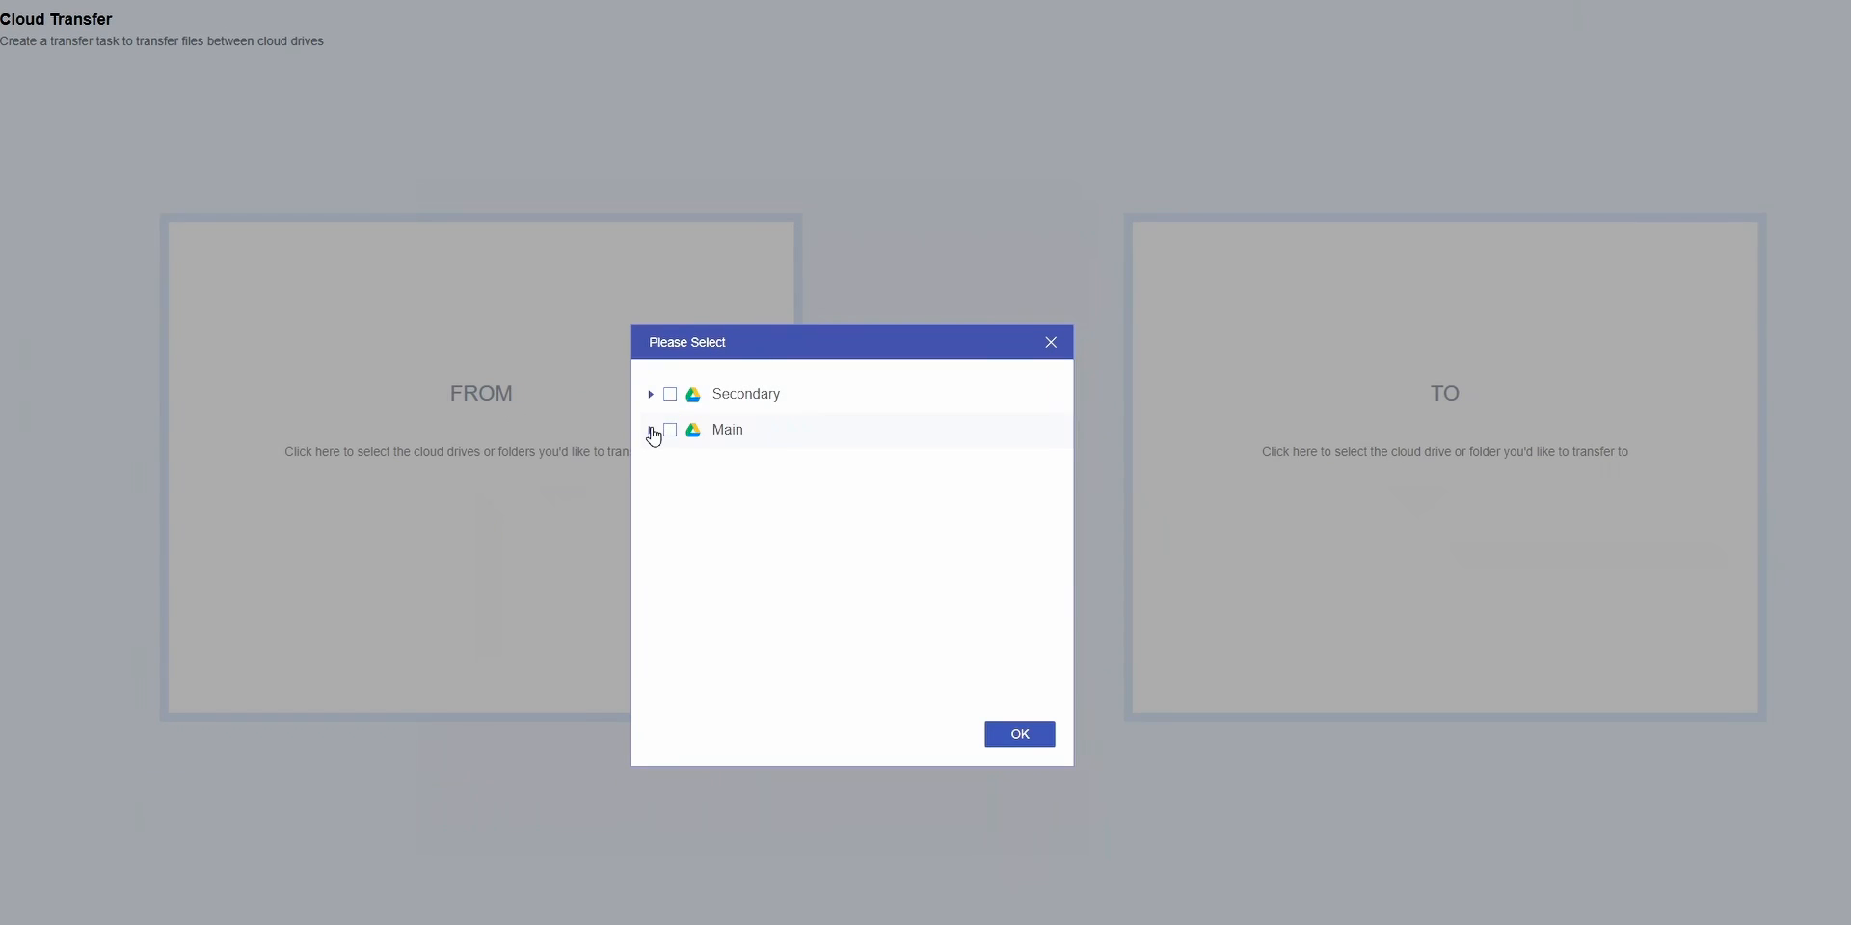
{"action": "left_click", "coordinate": [650, 430]}
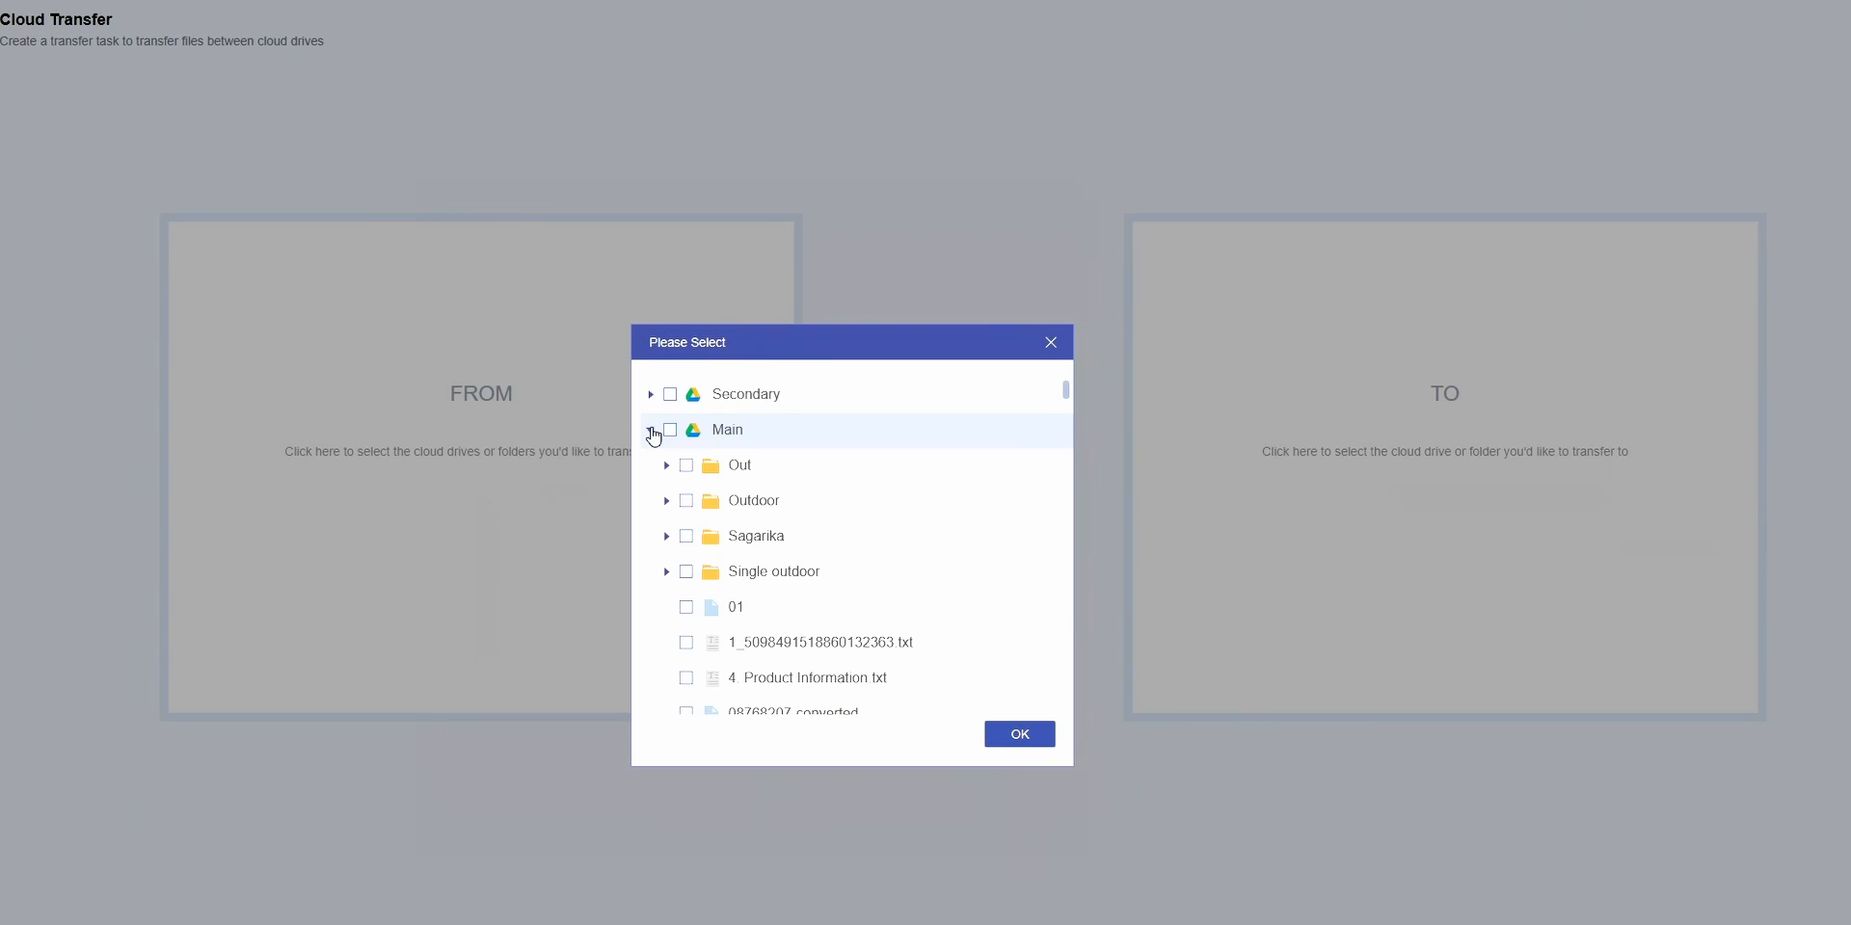
{"action": "left_click", "coordinate": [666, 430]}
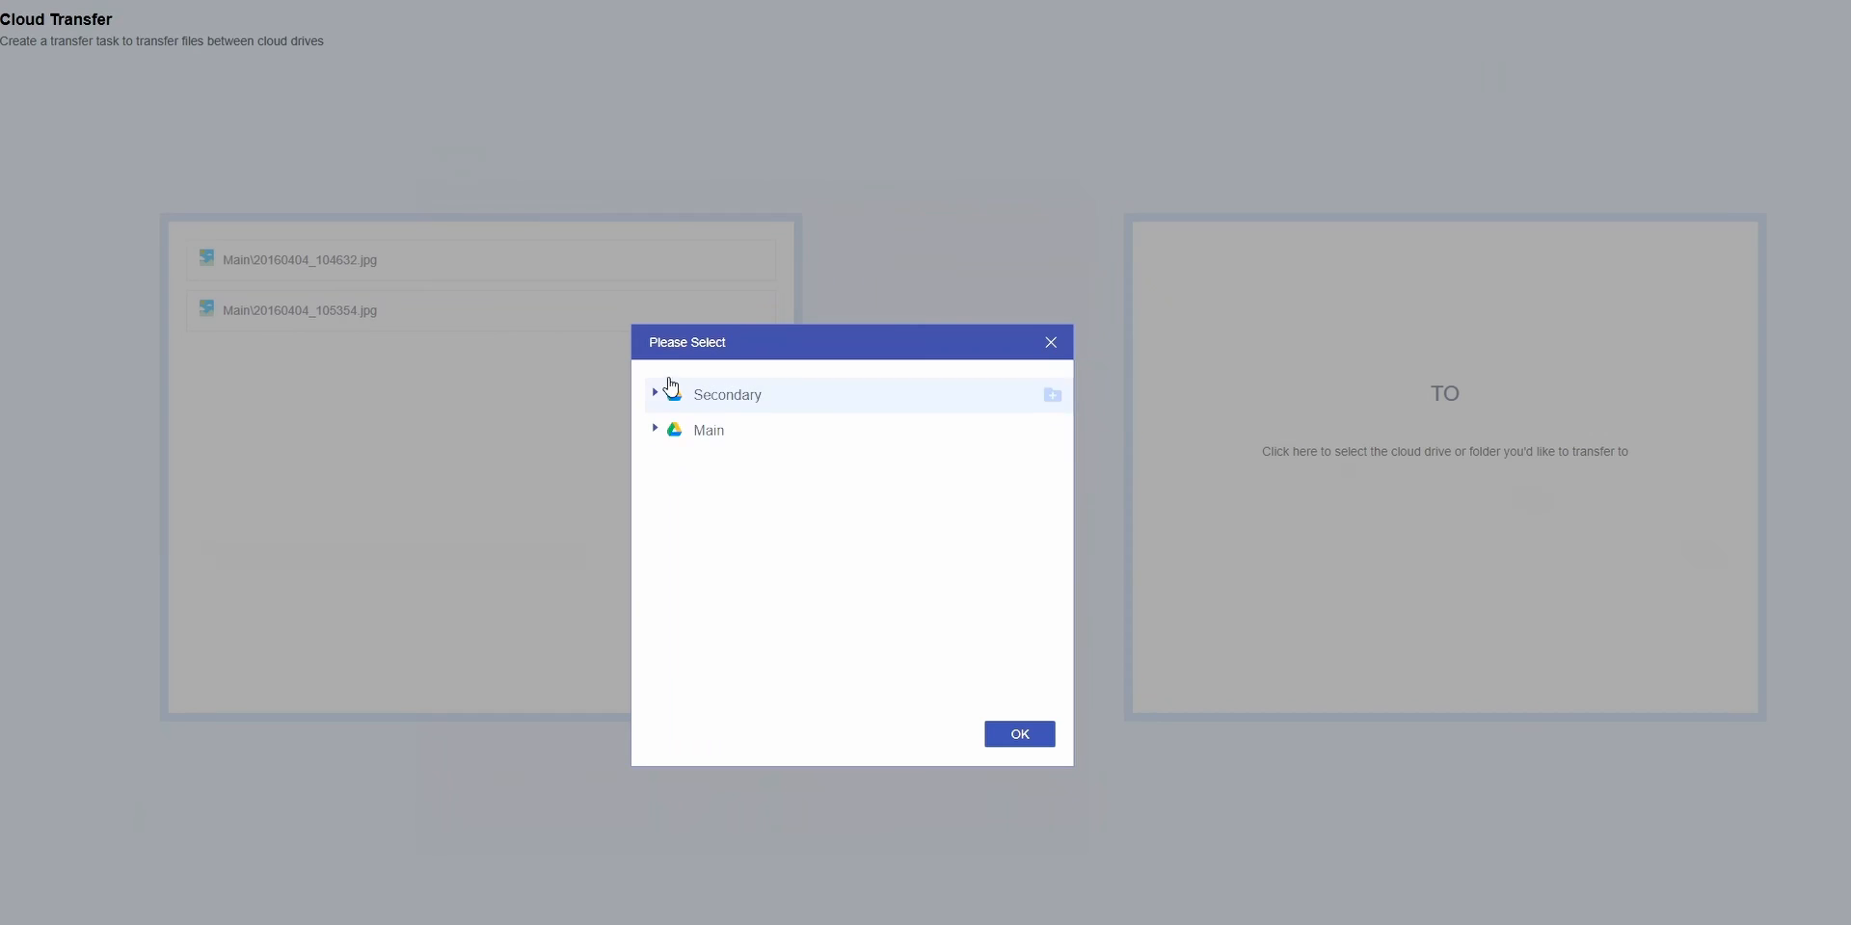
{"action": "left_click", "coordinate": [1018, 732]}
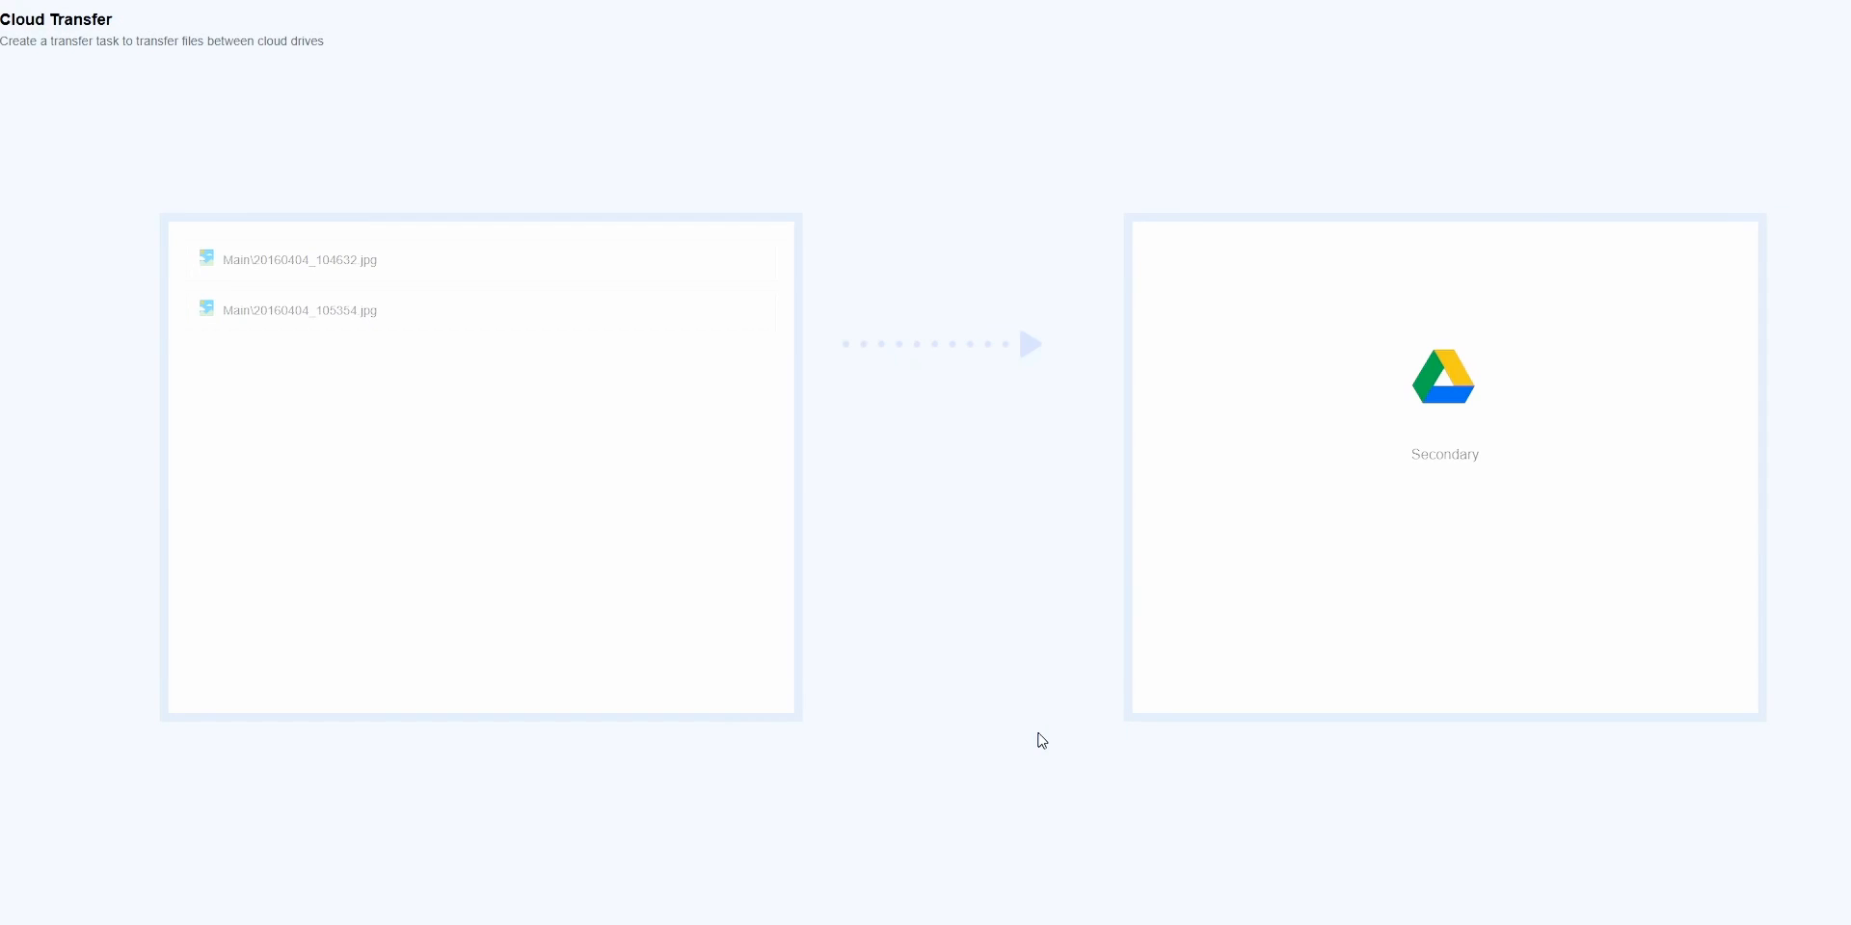
{"action": "left_click", "coordinate": [152, 859]}
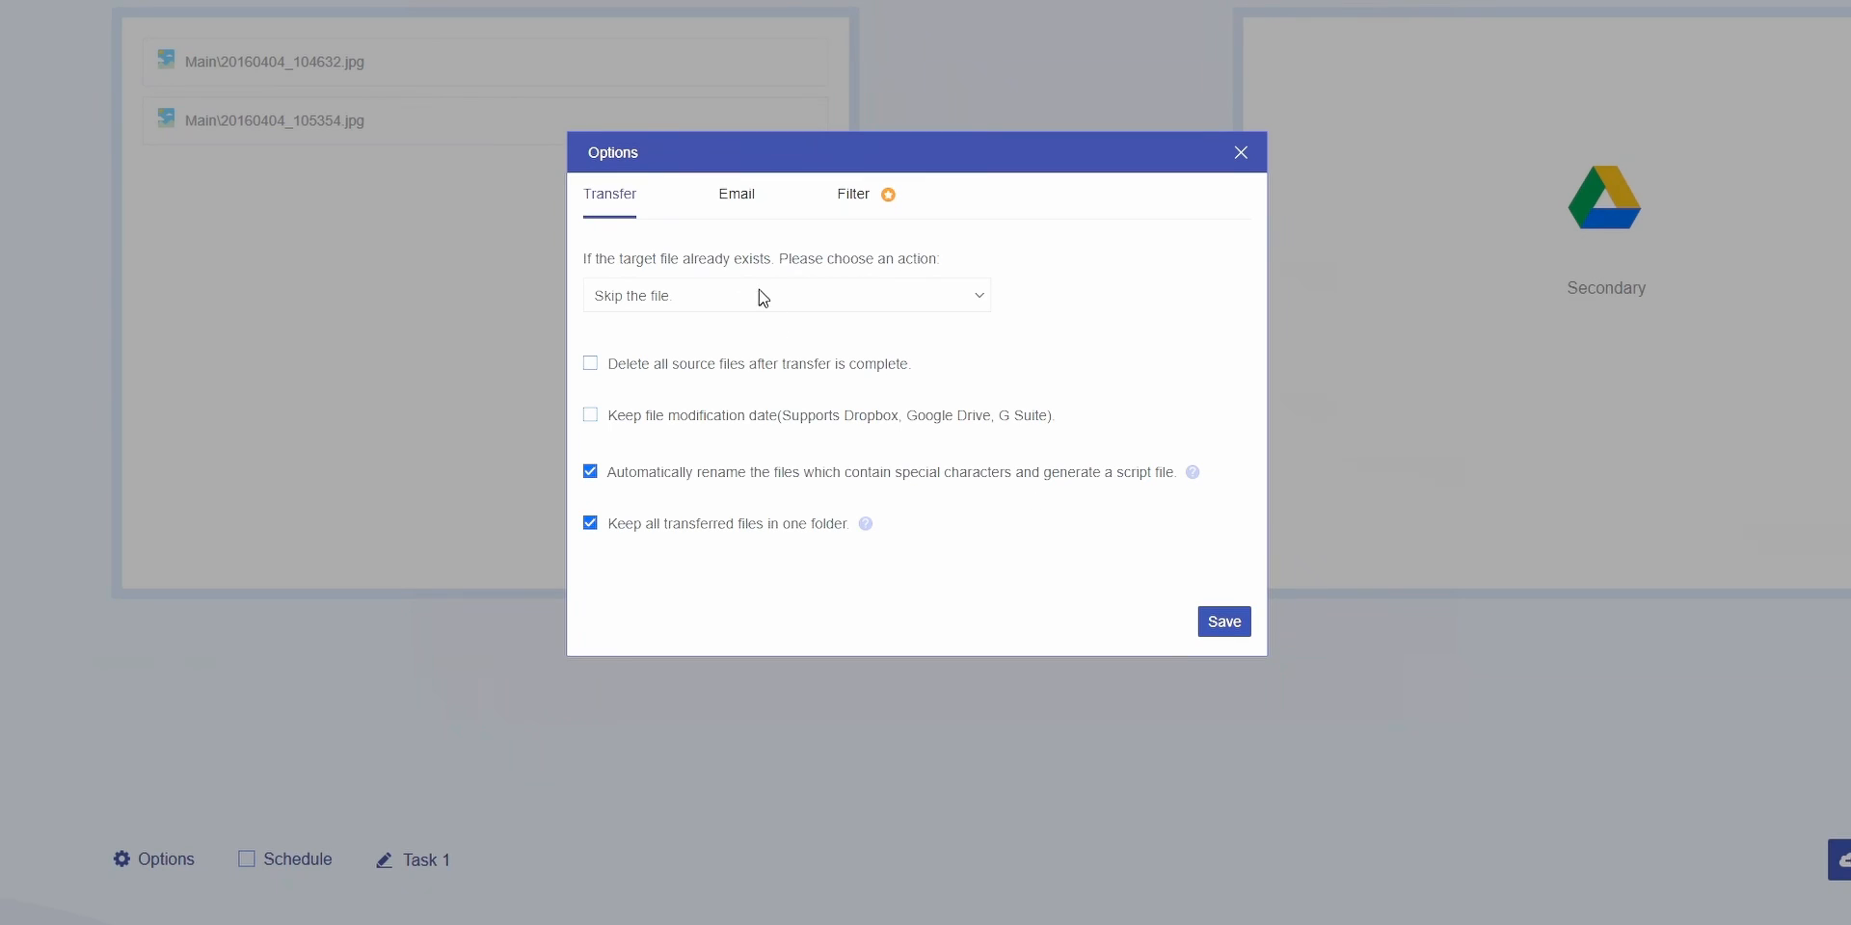
{"action": "mouse_move", "coordinate": [515, 347]}
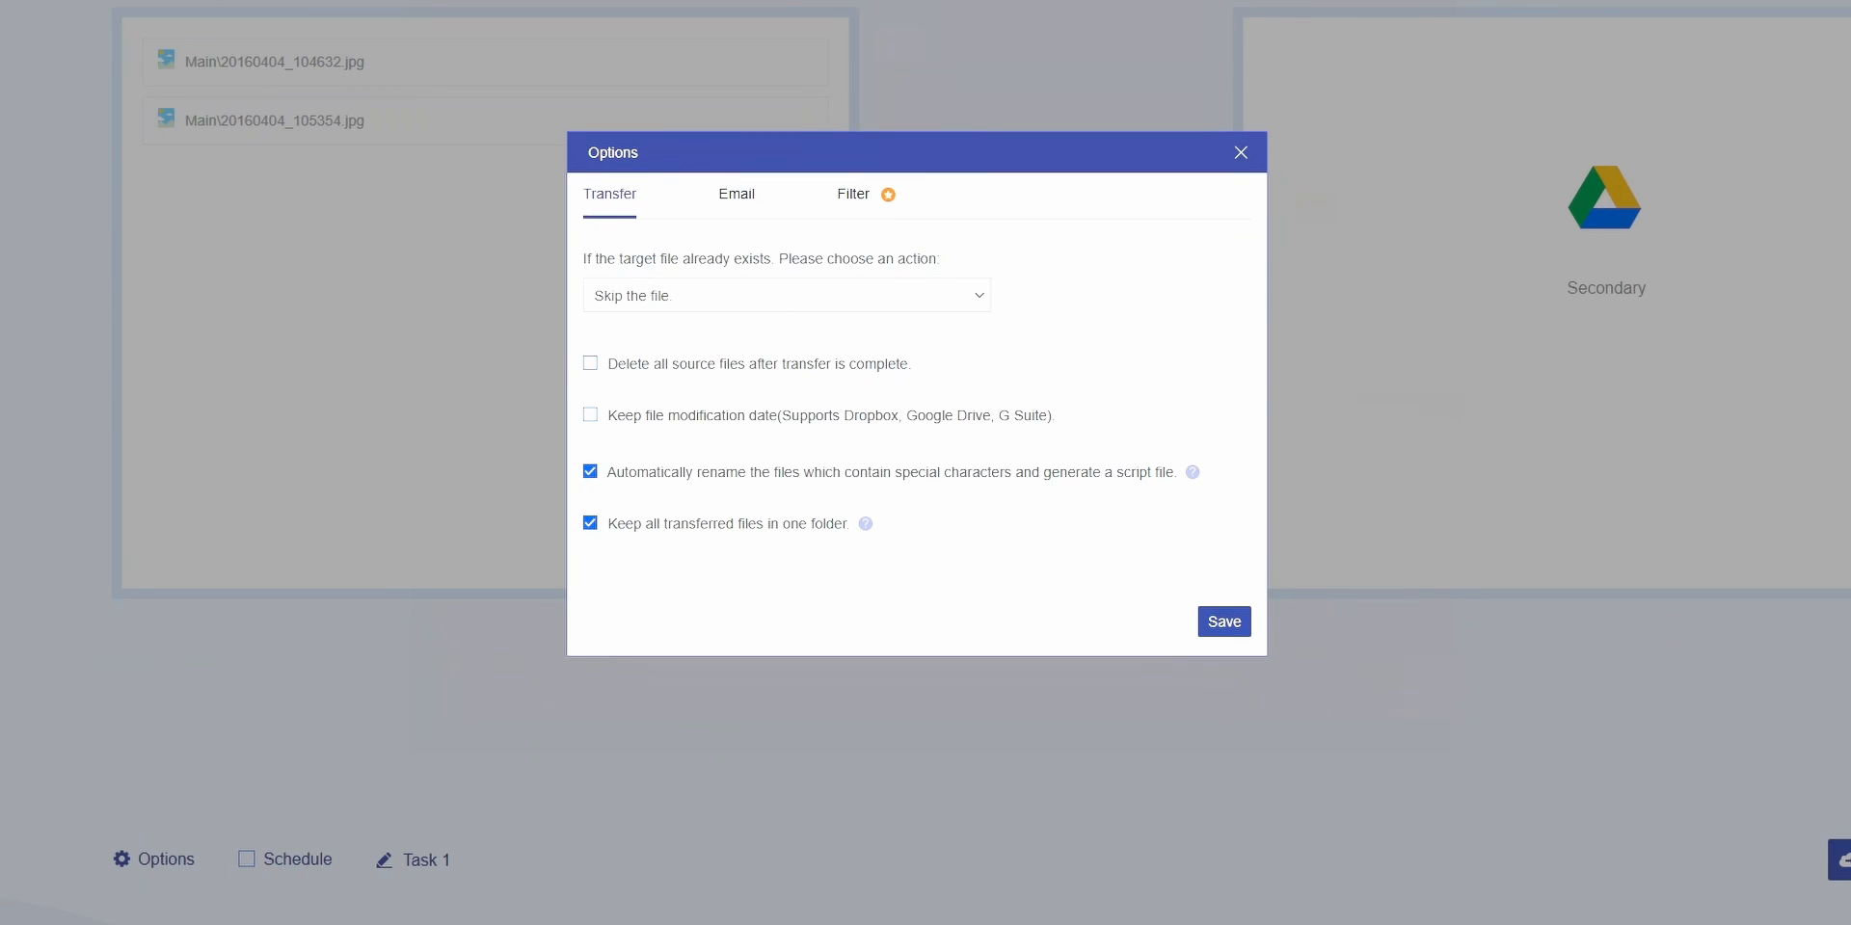
In the task options, set the Filter to 'Only include files with these extensions' and save
{"action": "left_click", "coordinate": [734, 193]}
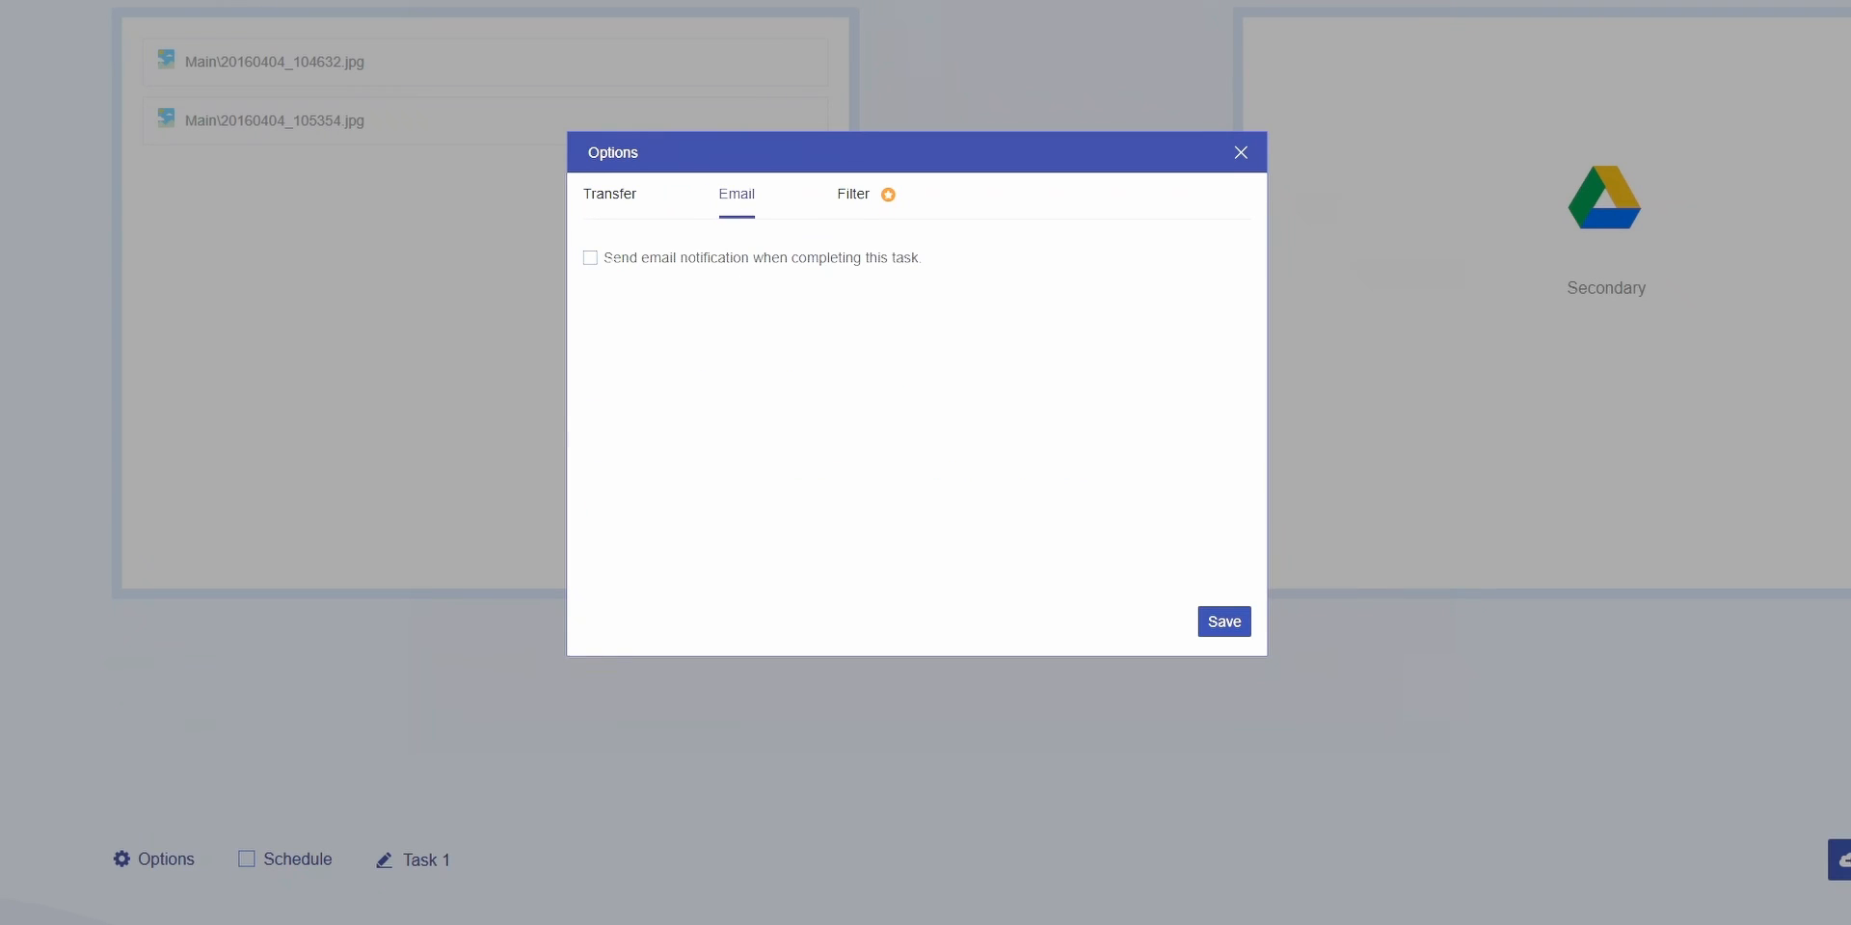
{"action": "mouse_move", "coordinate": [729, 281]}
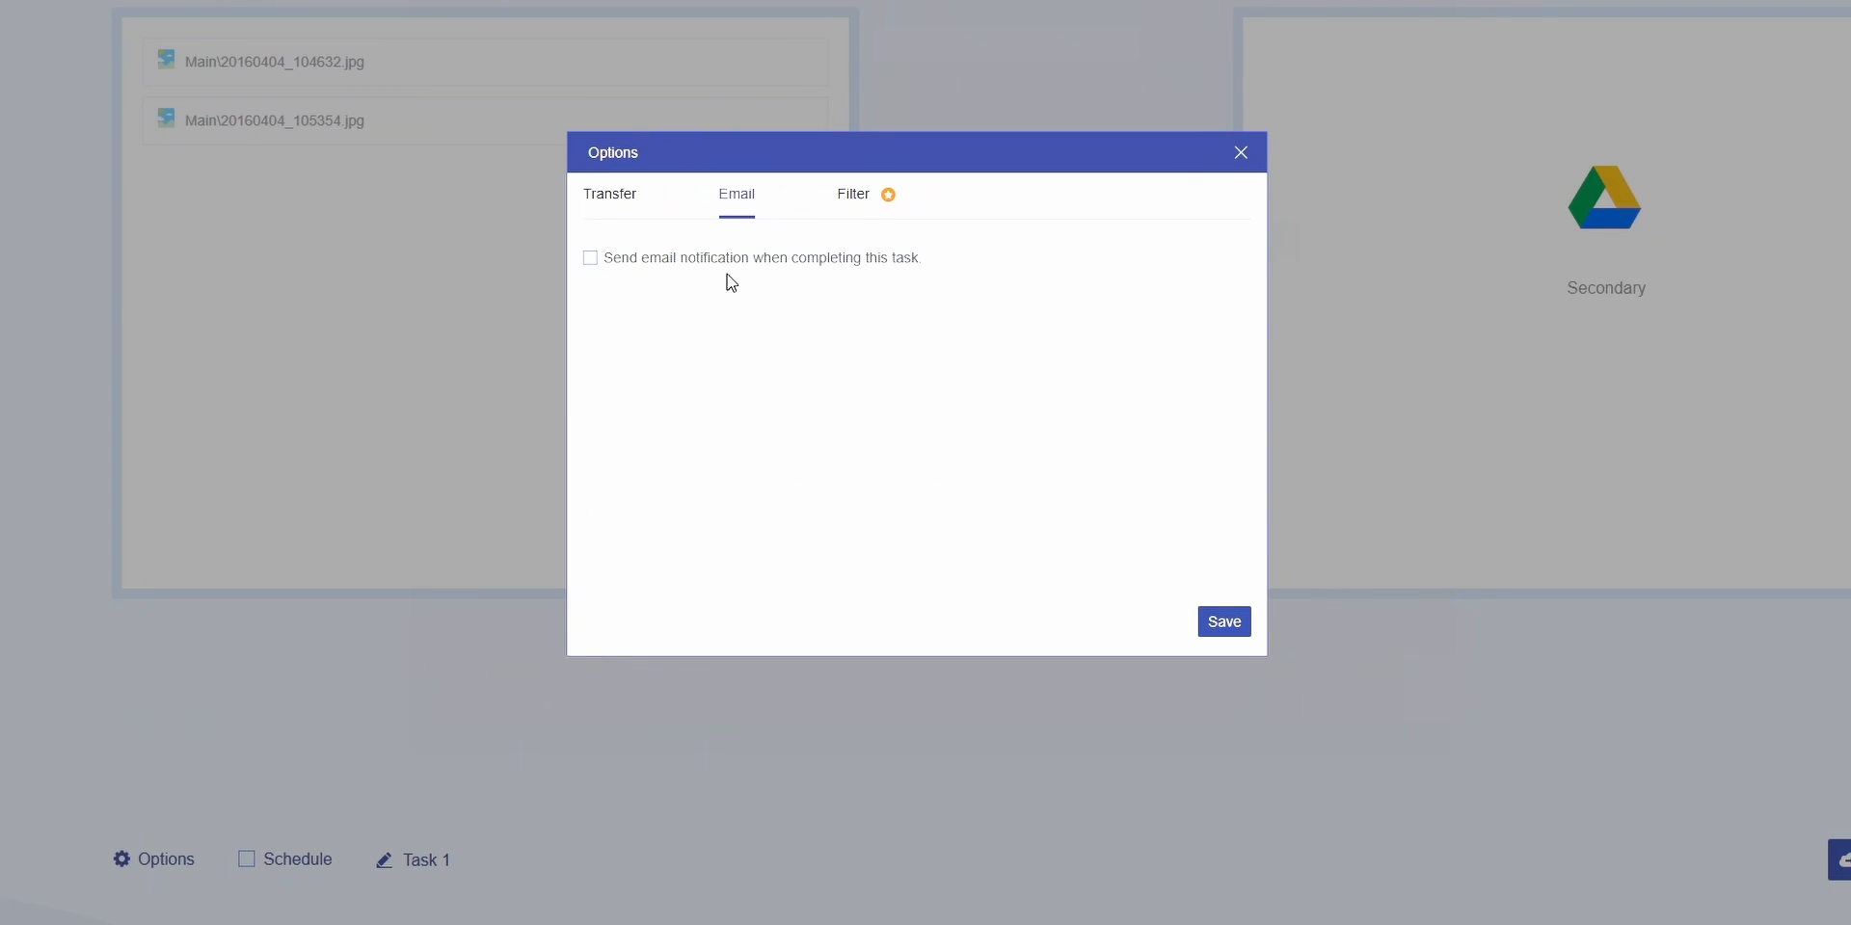
{"action": "left_click", "coordinate": [850, 193]}
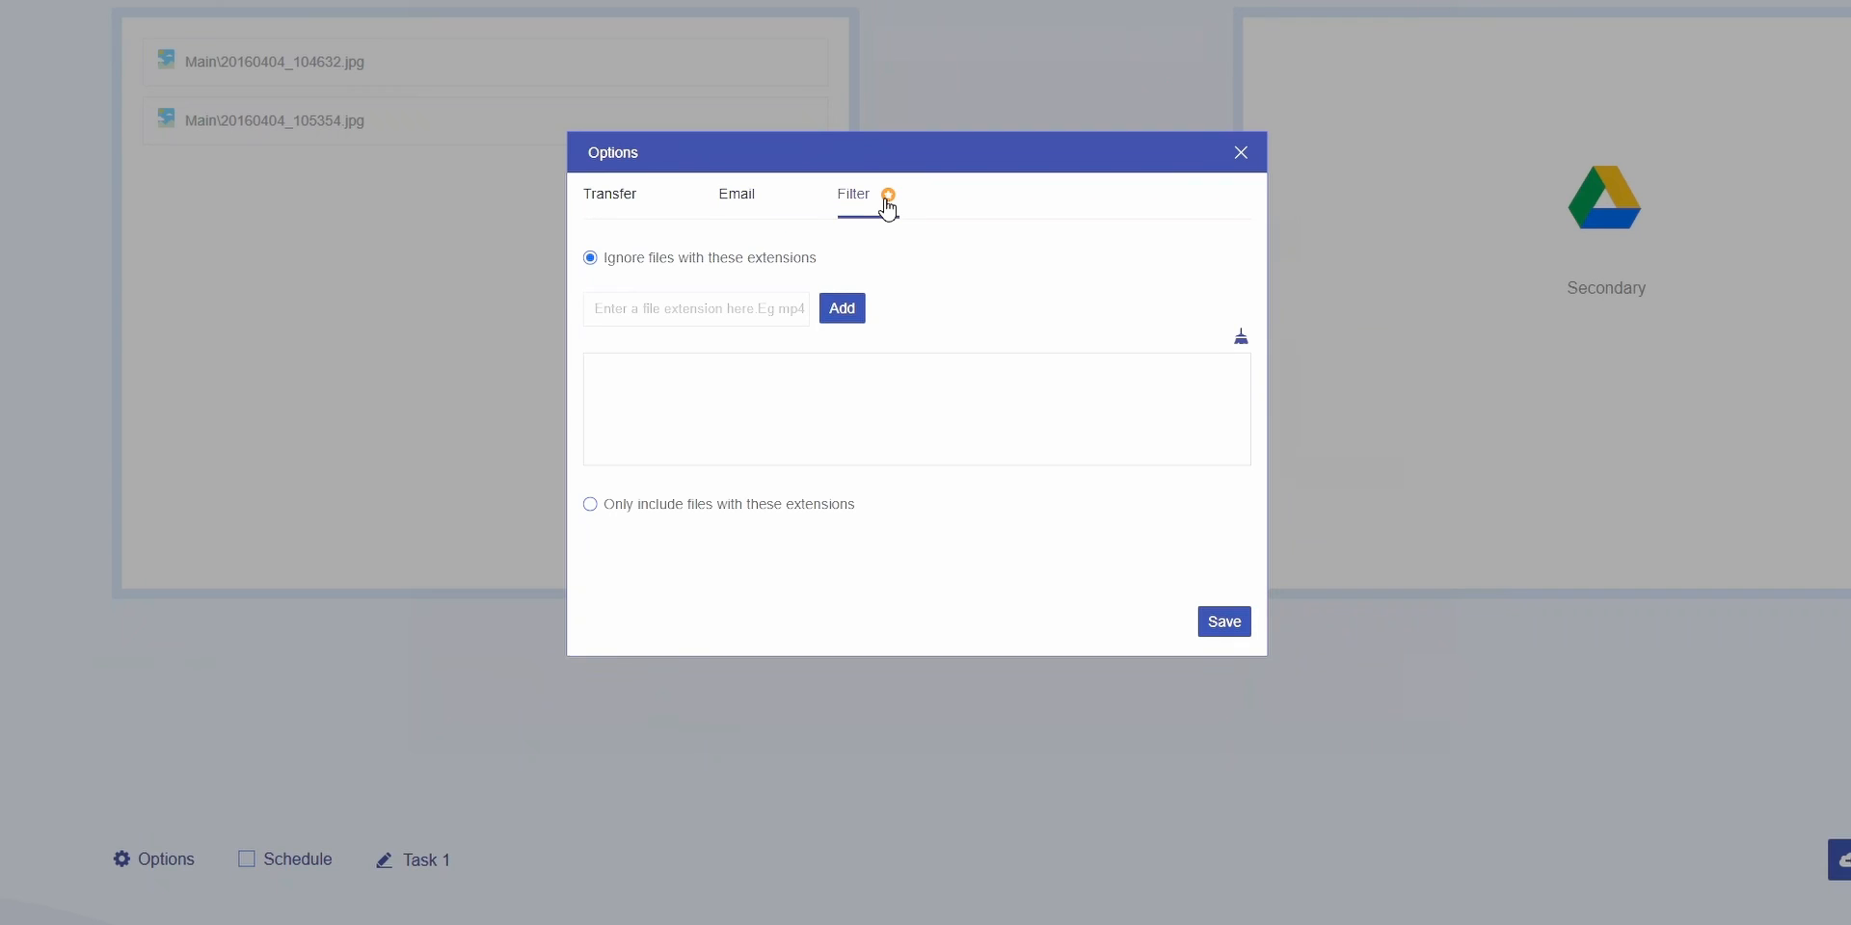
{"action": "mouse_move", "coordinate": [644, 280]}
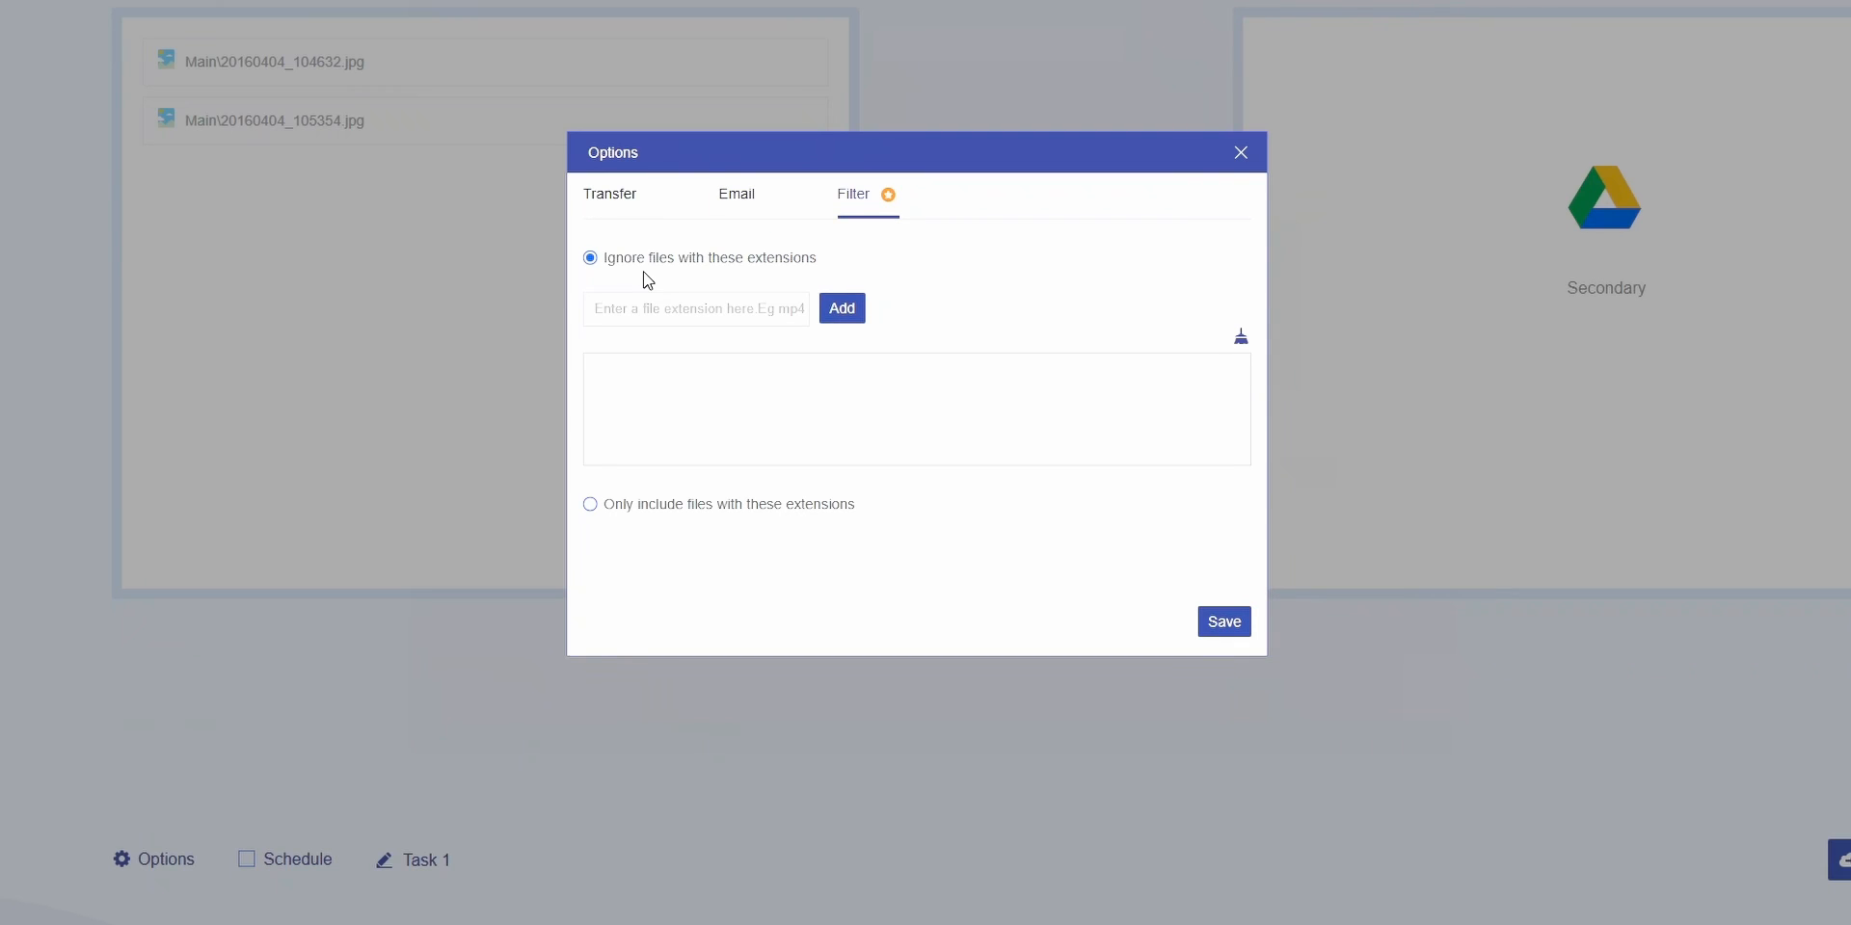
{"action": "mouse_move", "coordinate": [760, 281]}
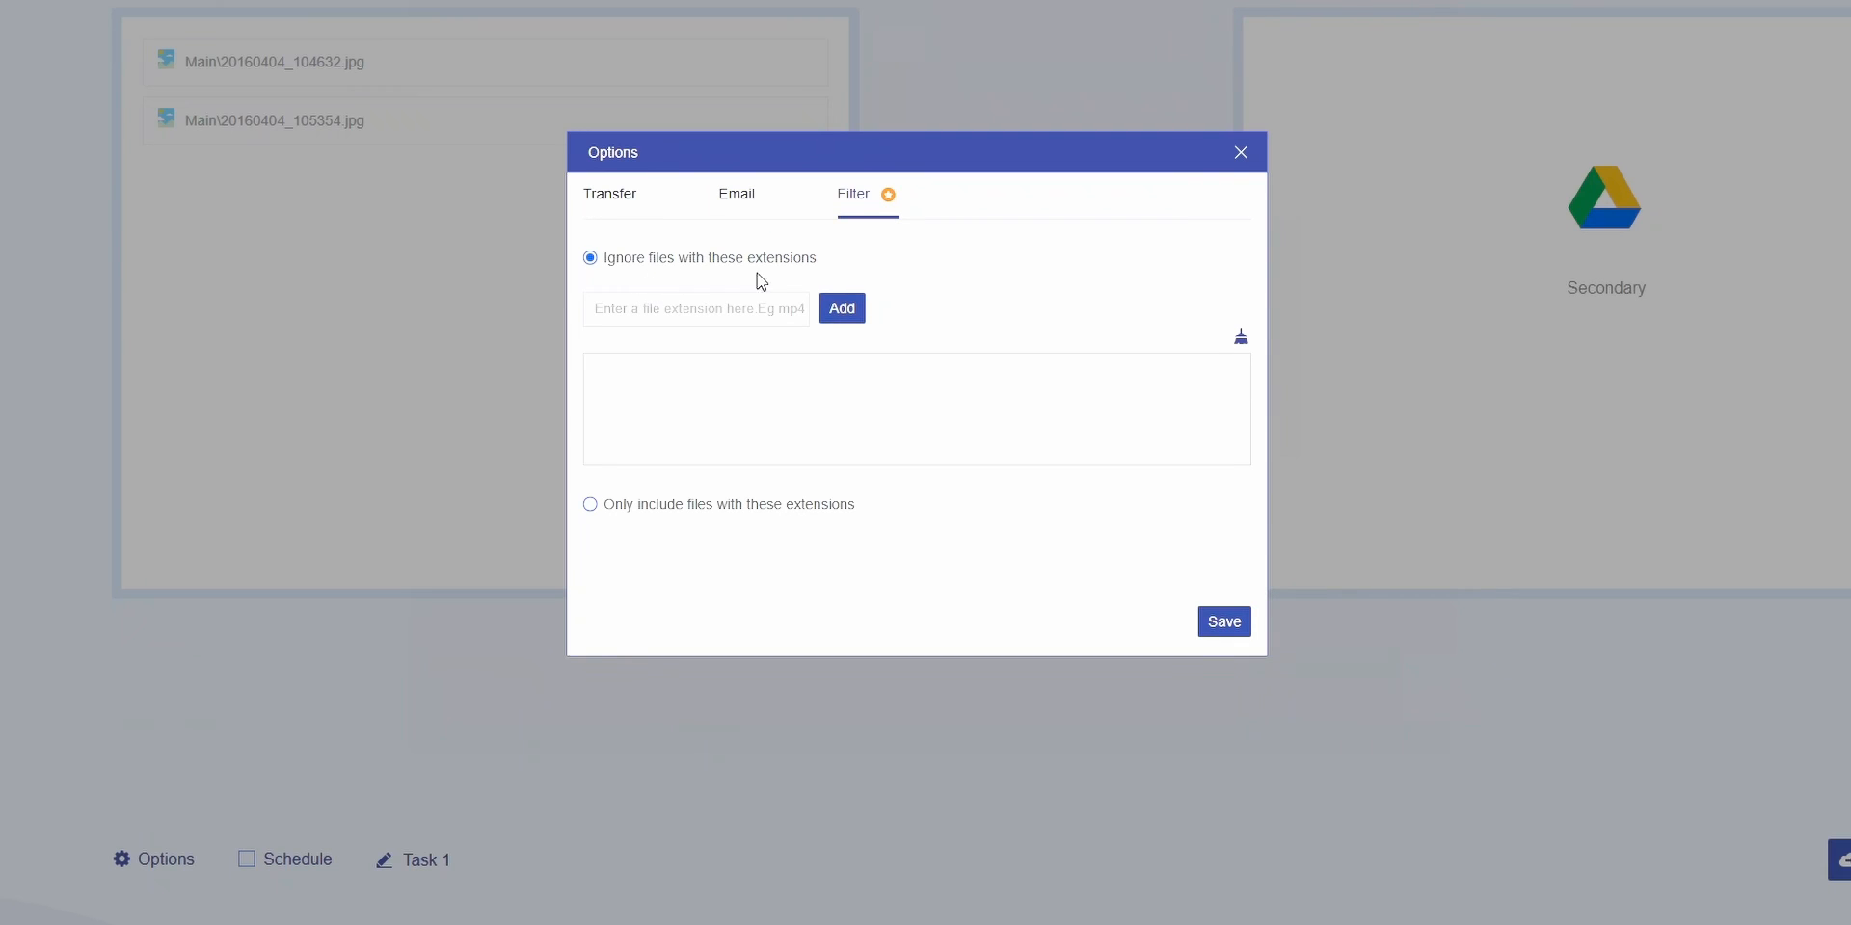
{"action": "left_click", "coordinate": [590, 504]}
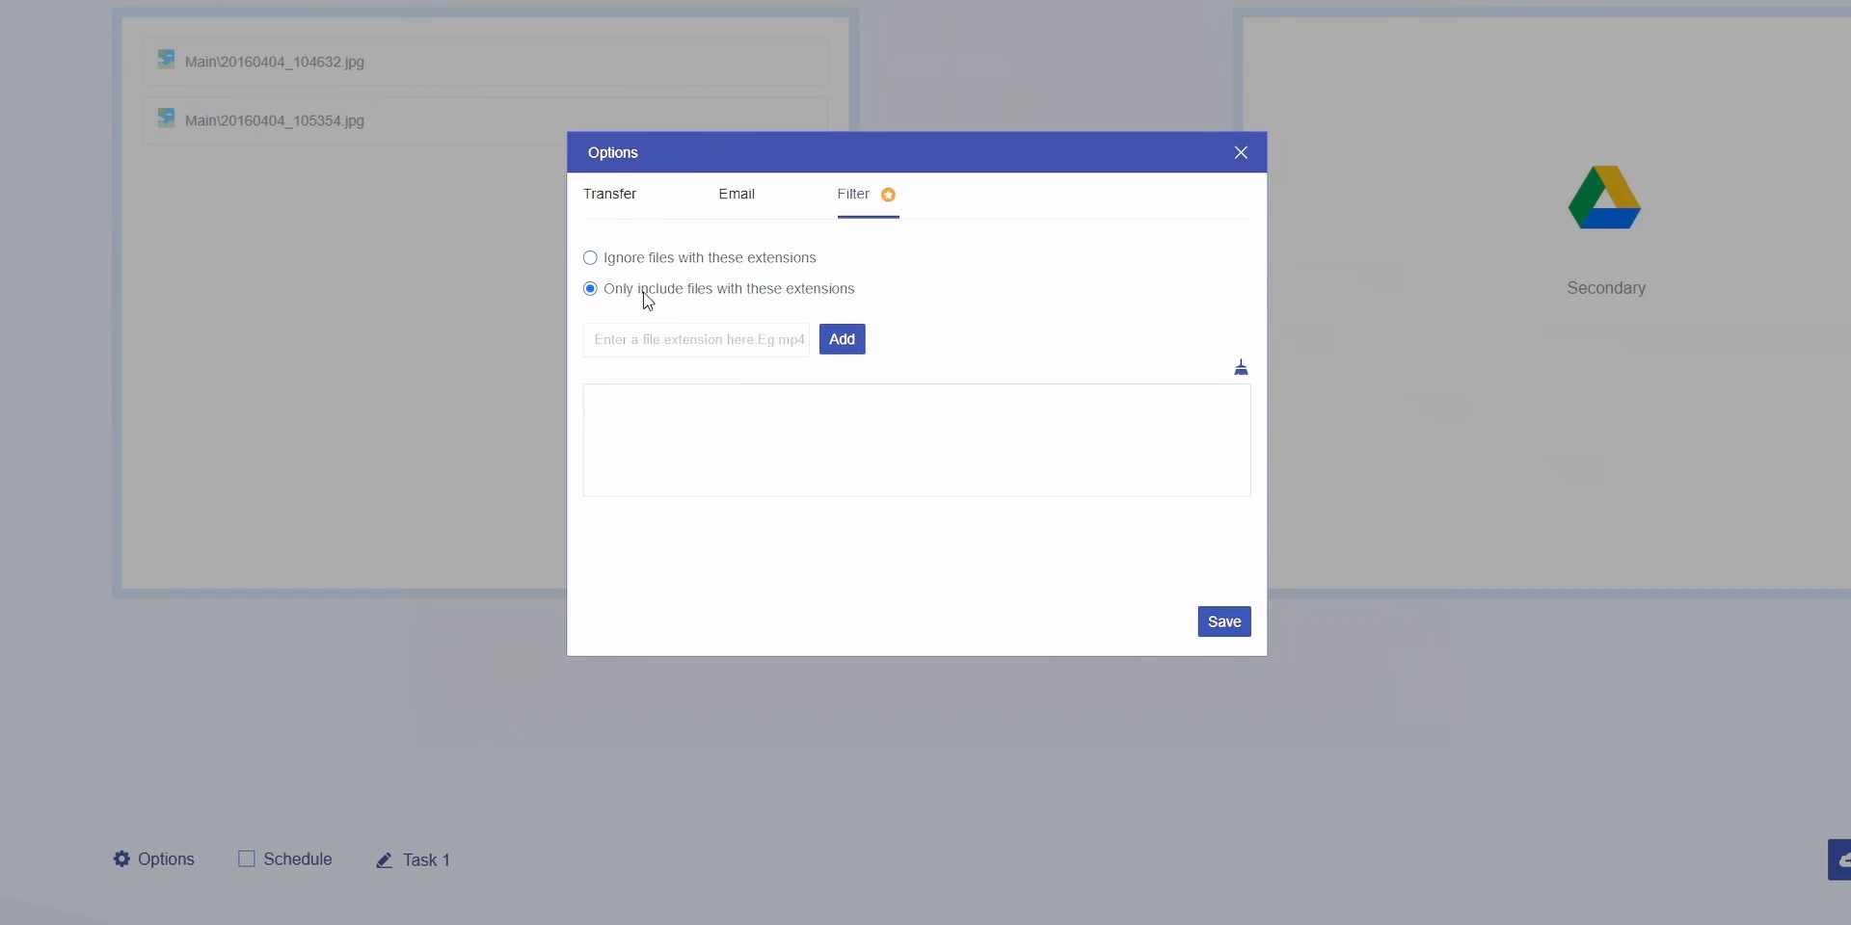
{"action": "mouse_move", "coordinate": [661, 289]}
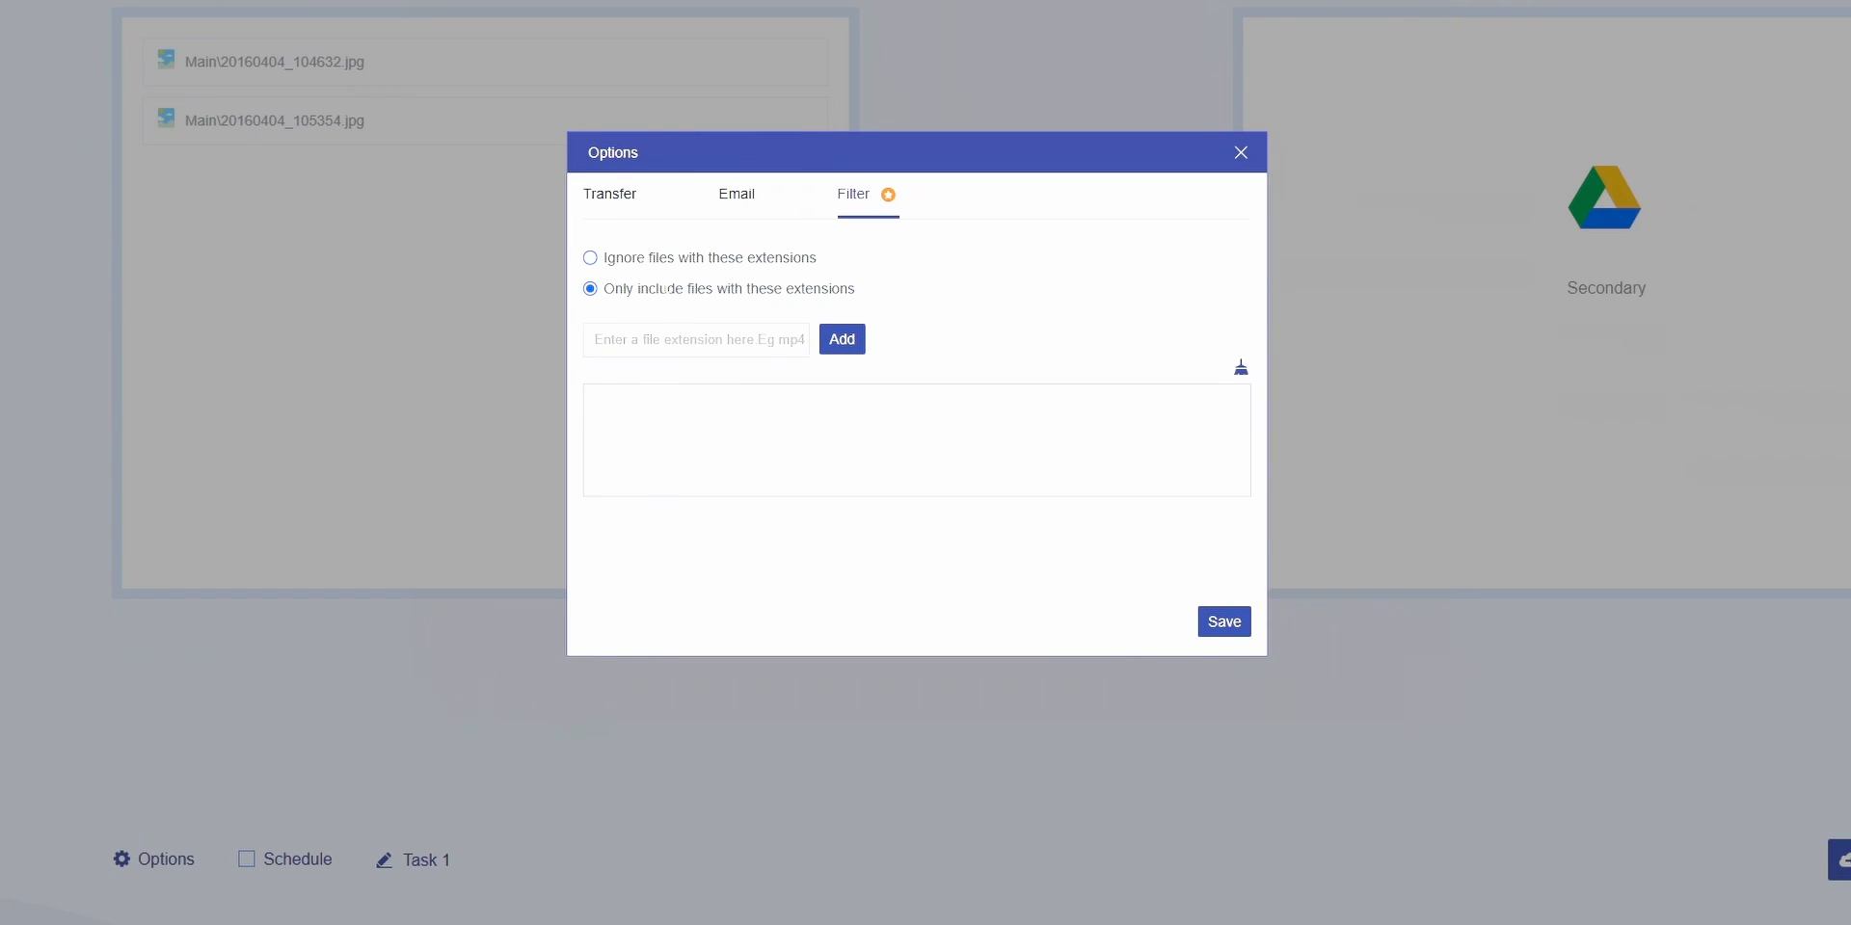
{"action": "left_click", "coordinate": [297, 860]}
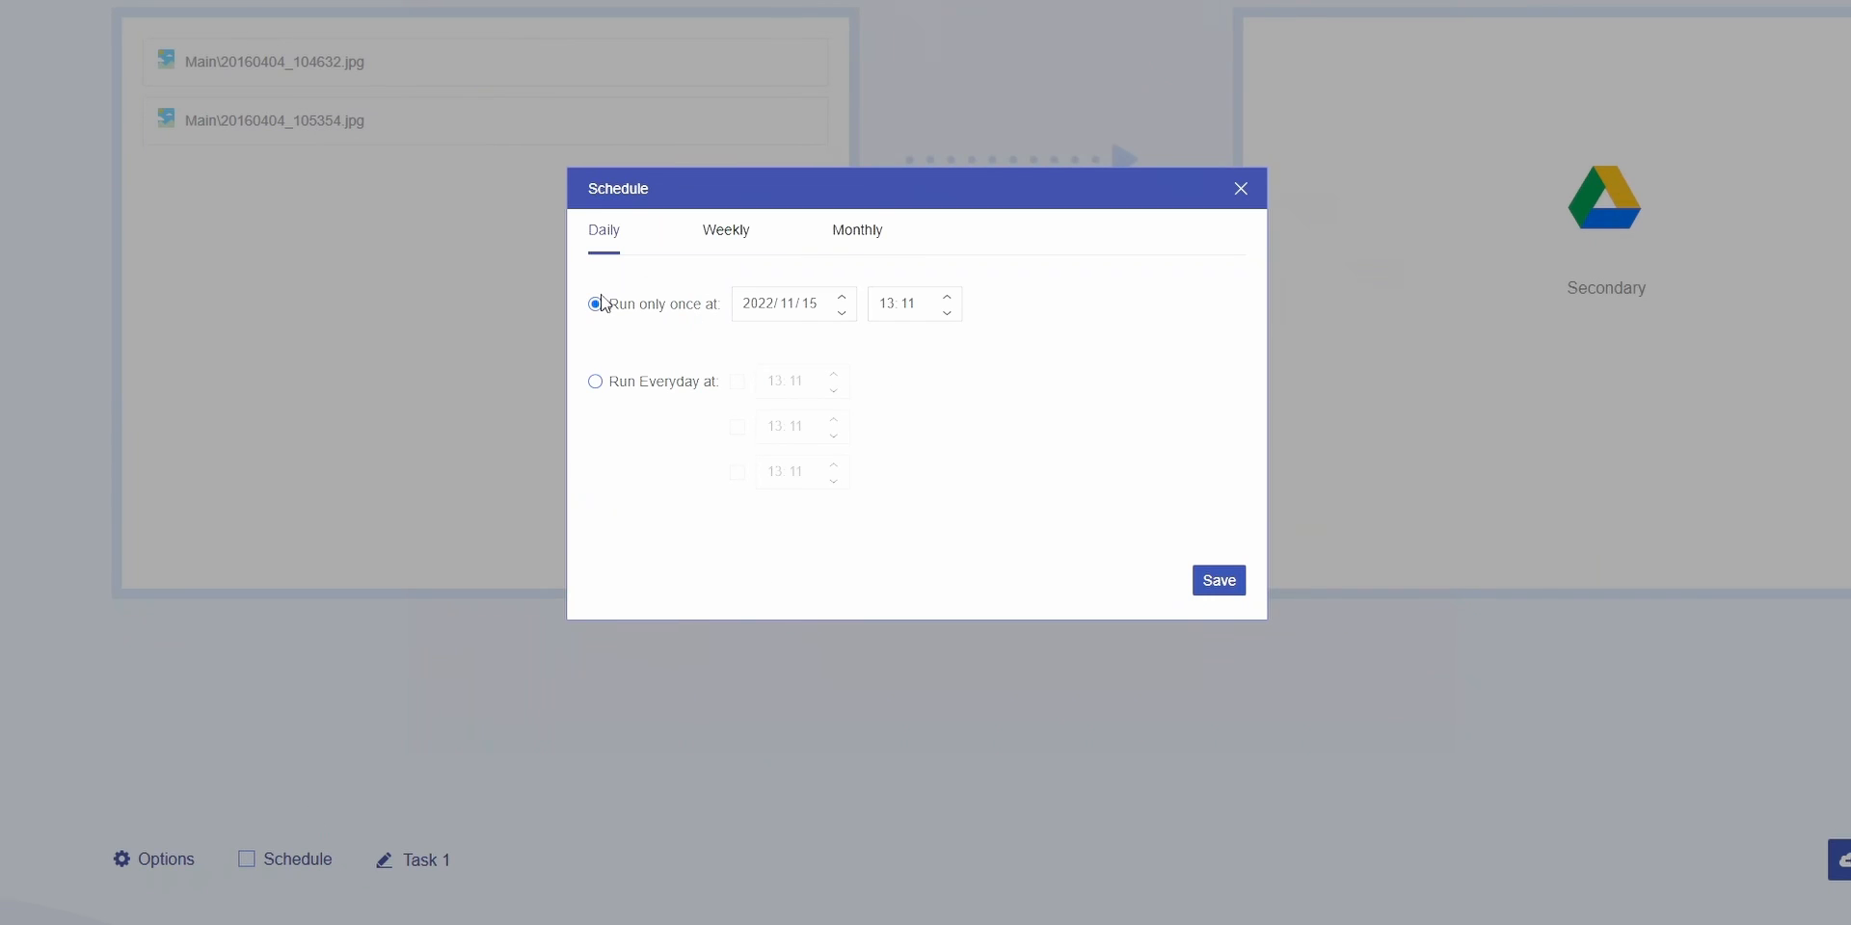
Browse the Weekly and Monthly scheduling choices, then close the dialog
{"action": "left_click", "coordinate": [725, 230]}
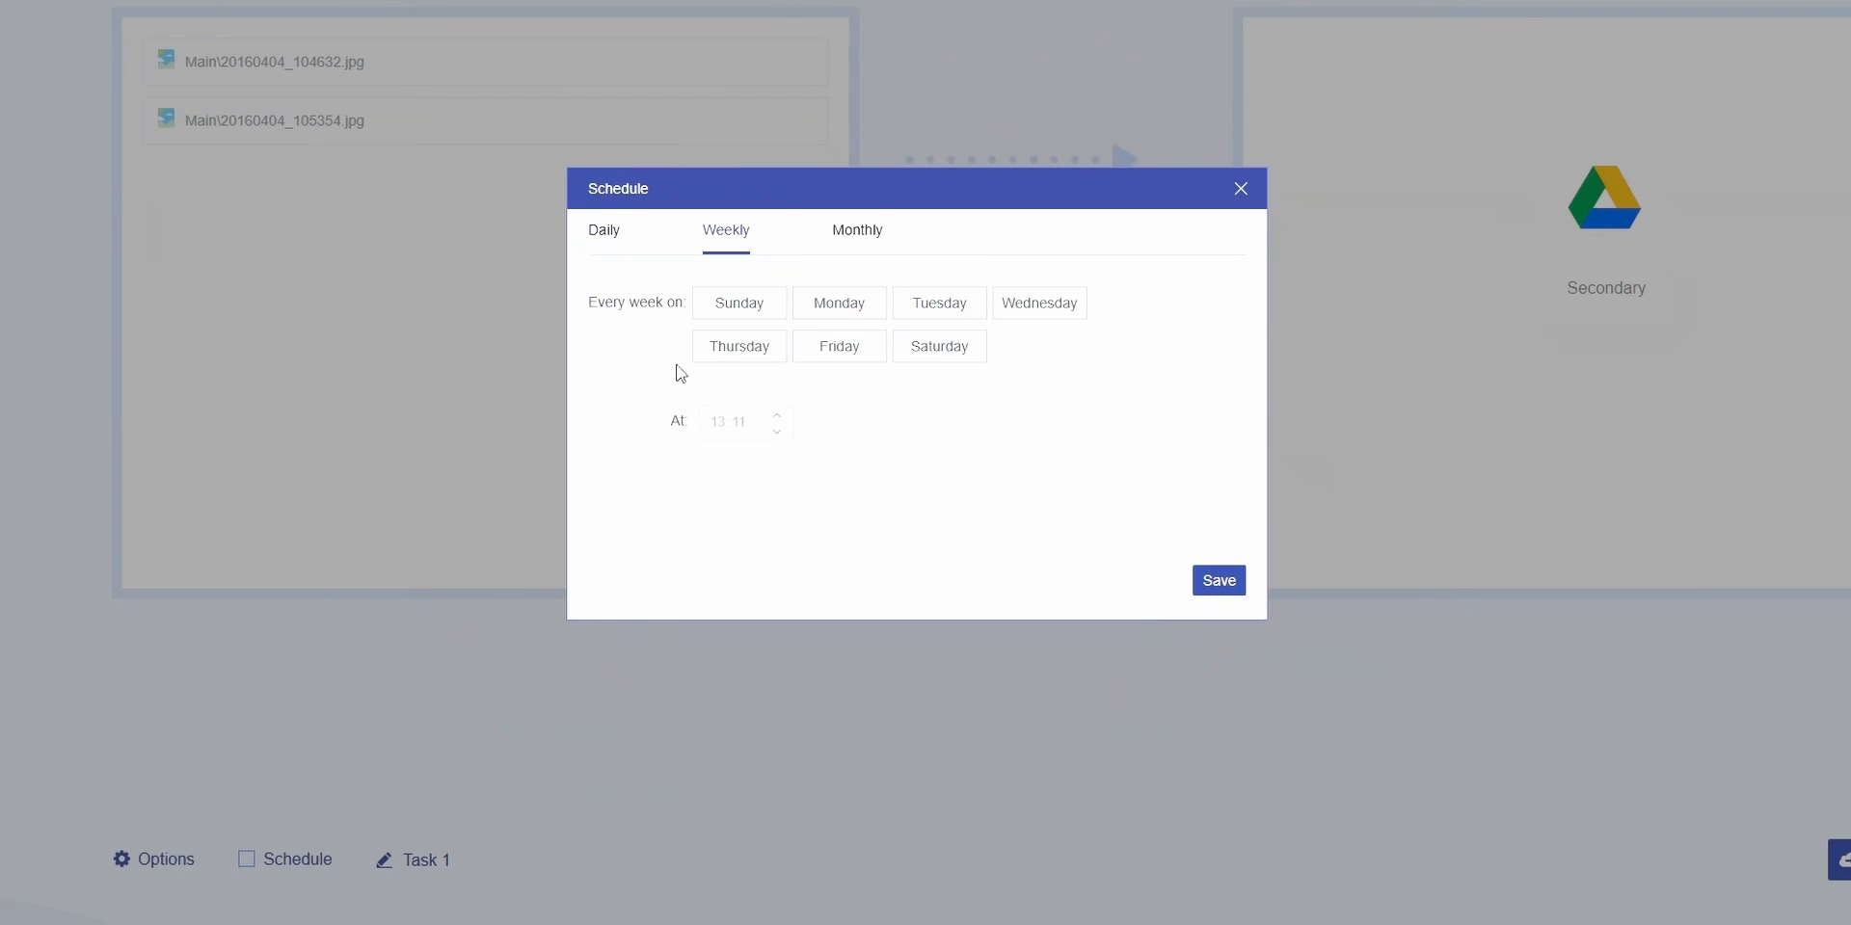
{"action": "left_click", "coordinate": [857, 230]}
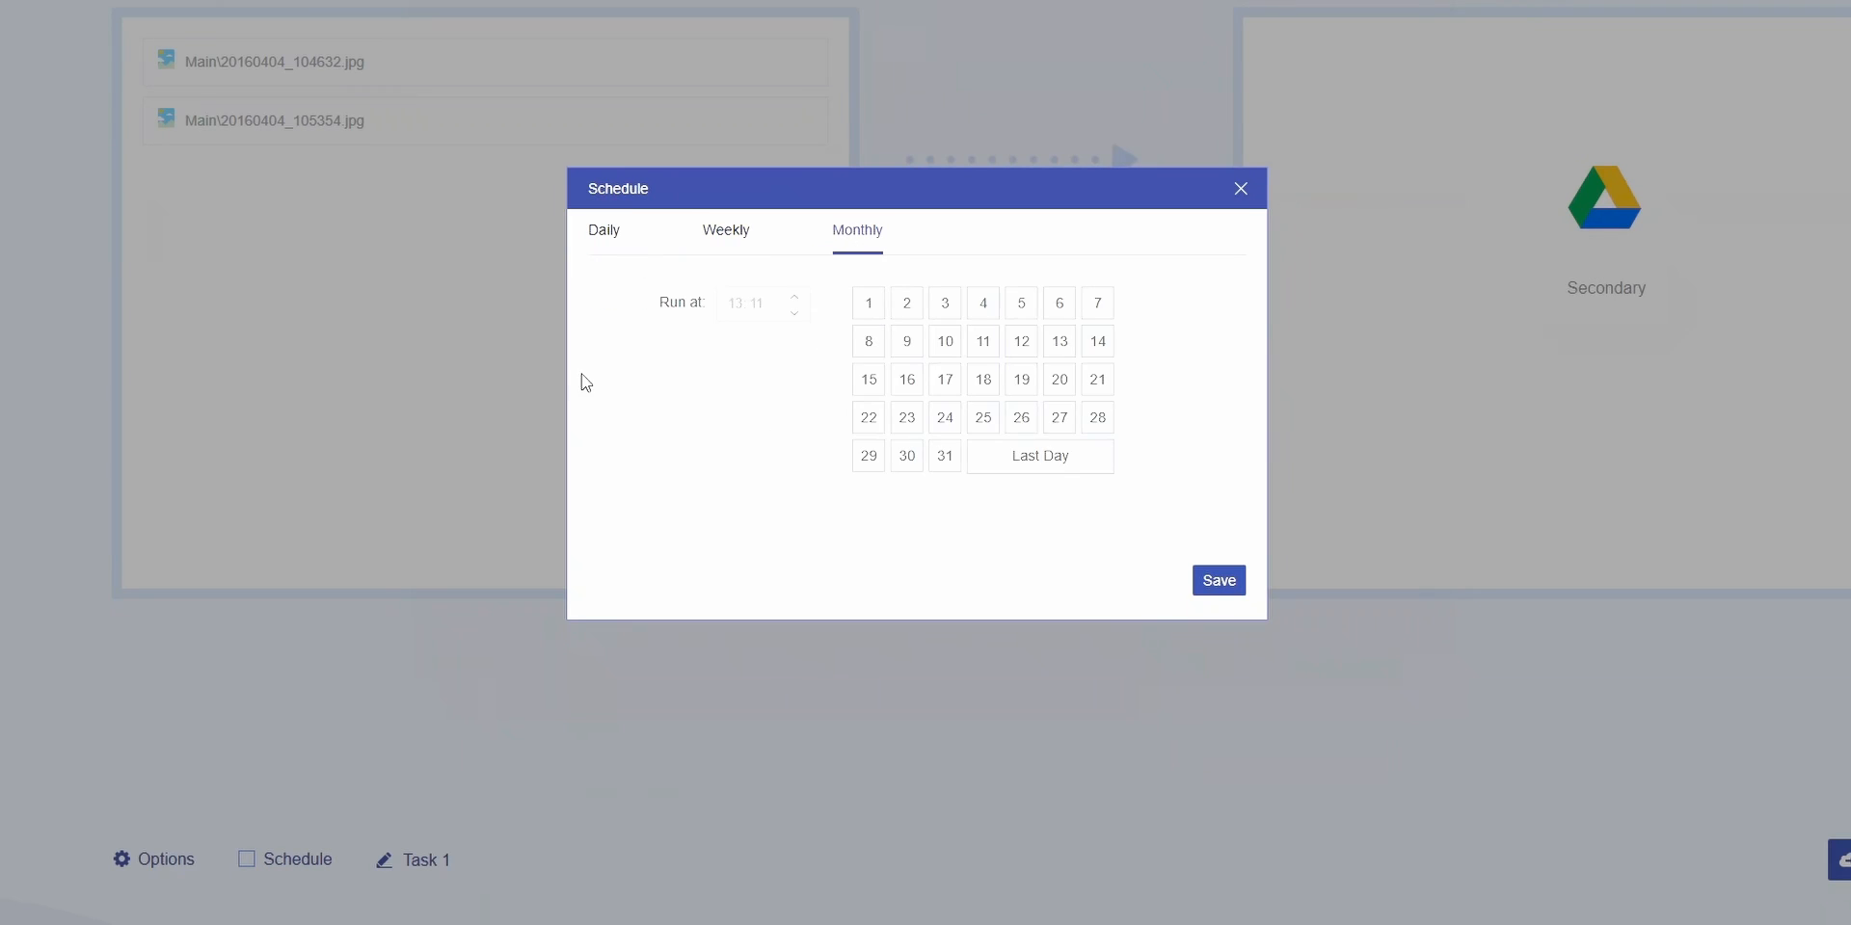
{"action": "left_click", "coordinate": [1238, 187]}
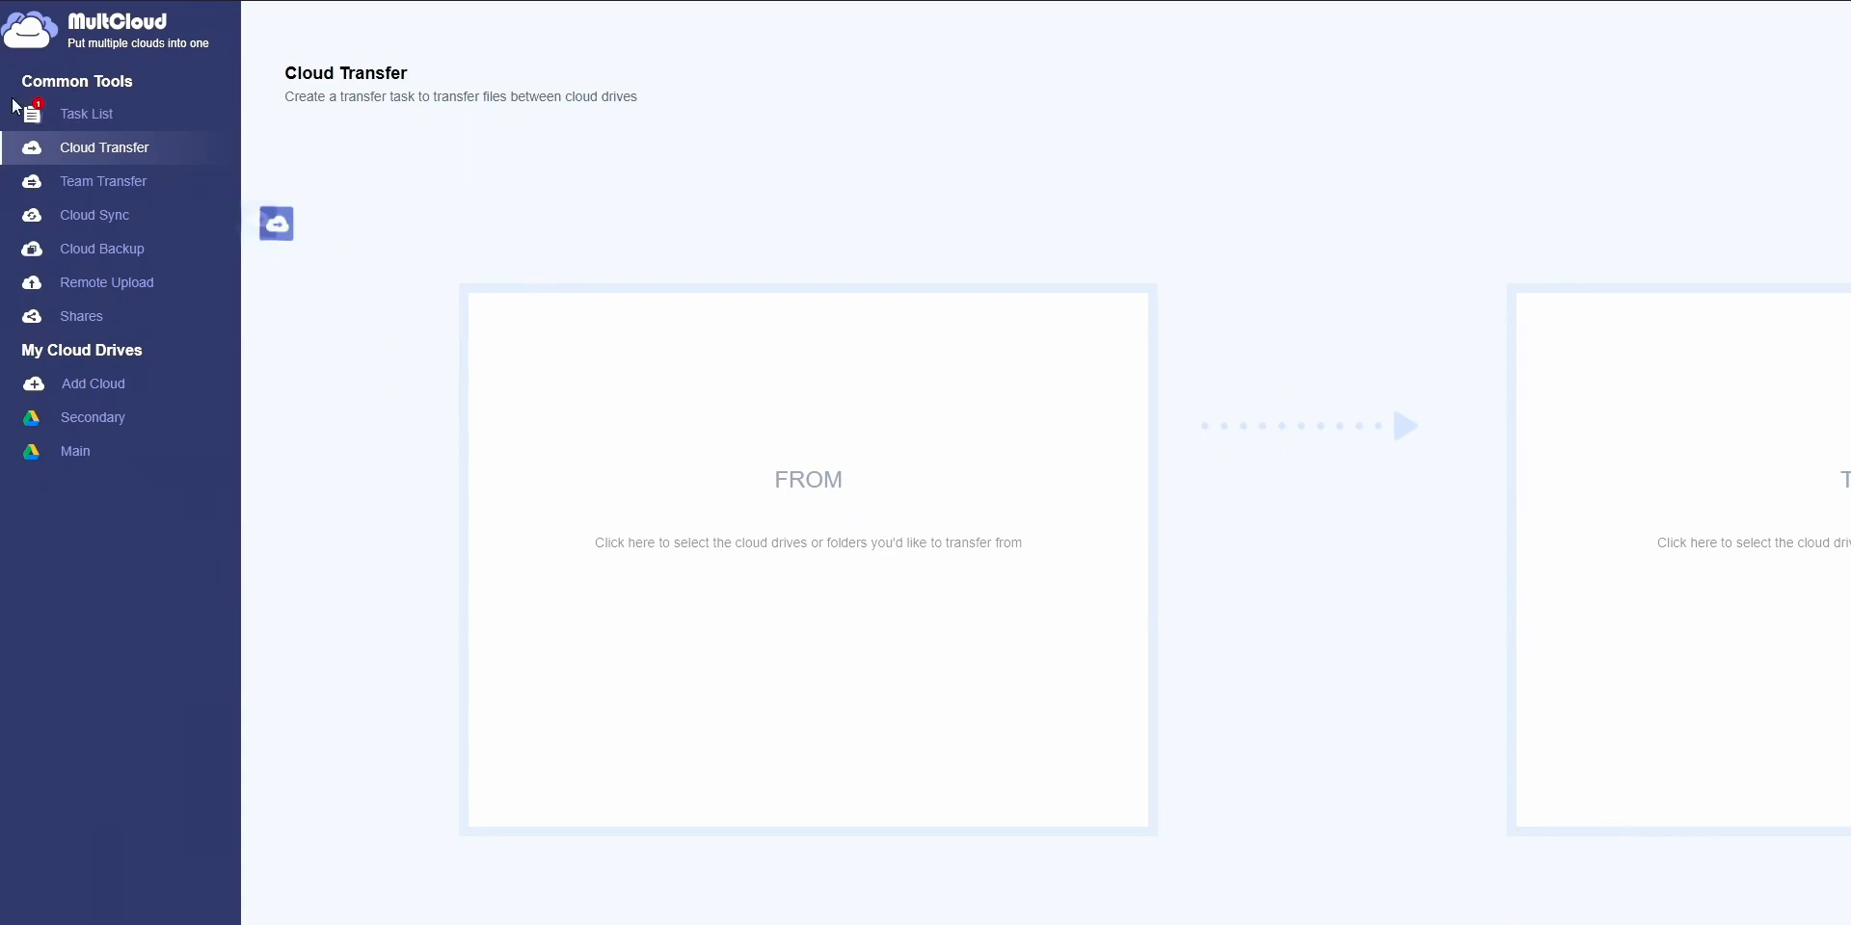
Go to the Remote Upload tool from the sidebar
{"action": "left_click", "coordinate": [85, 114]}
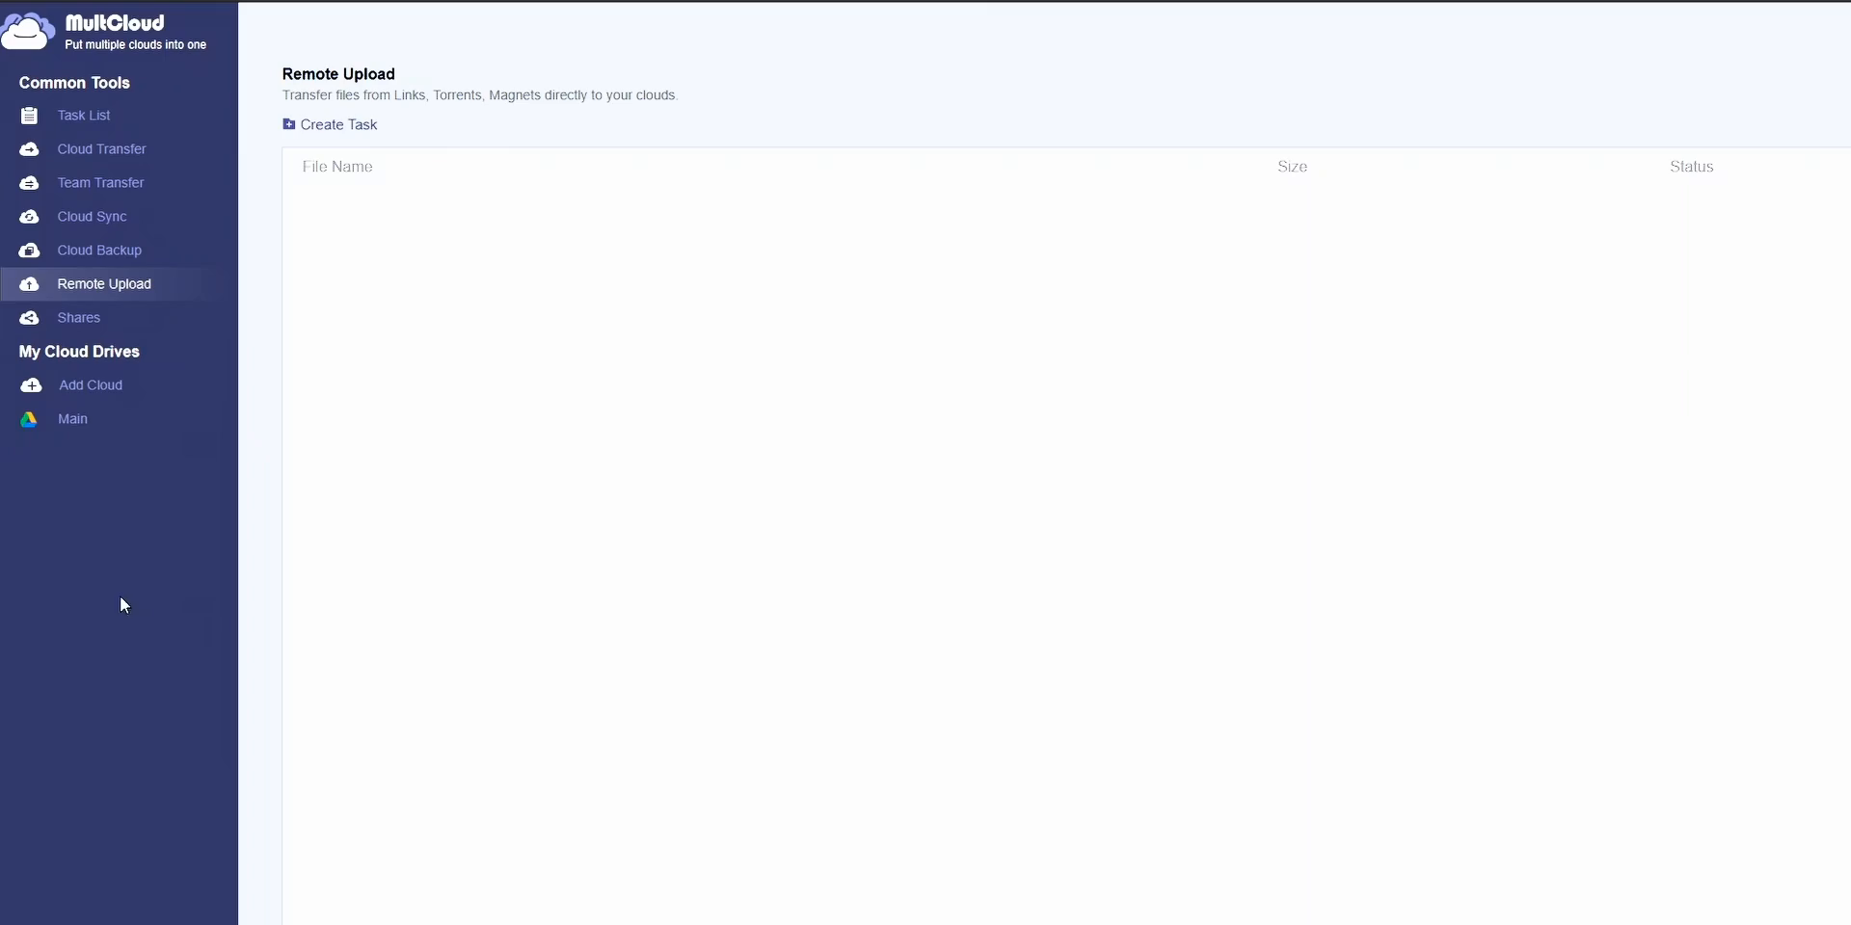
{"action": "mouse_move", "coordinate": [116, 297]}
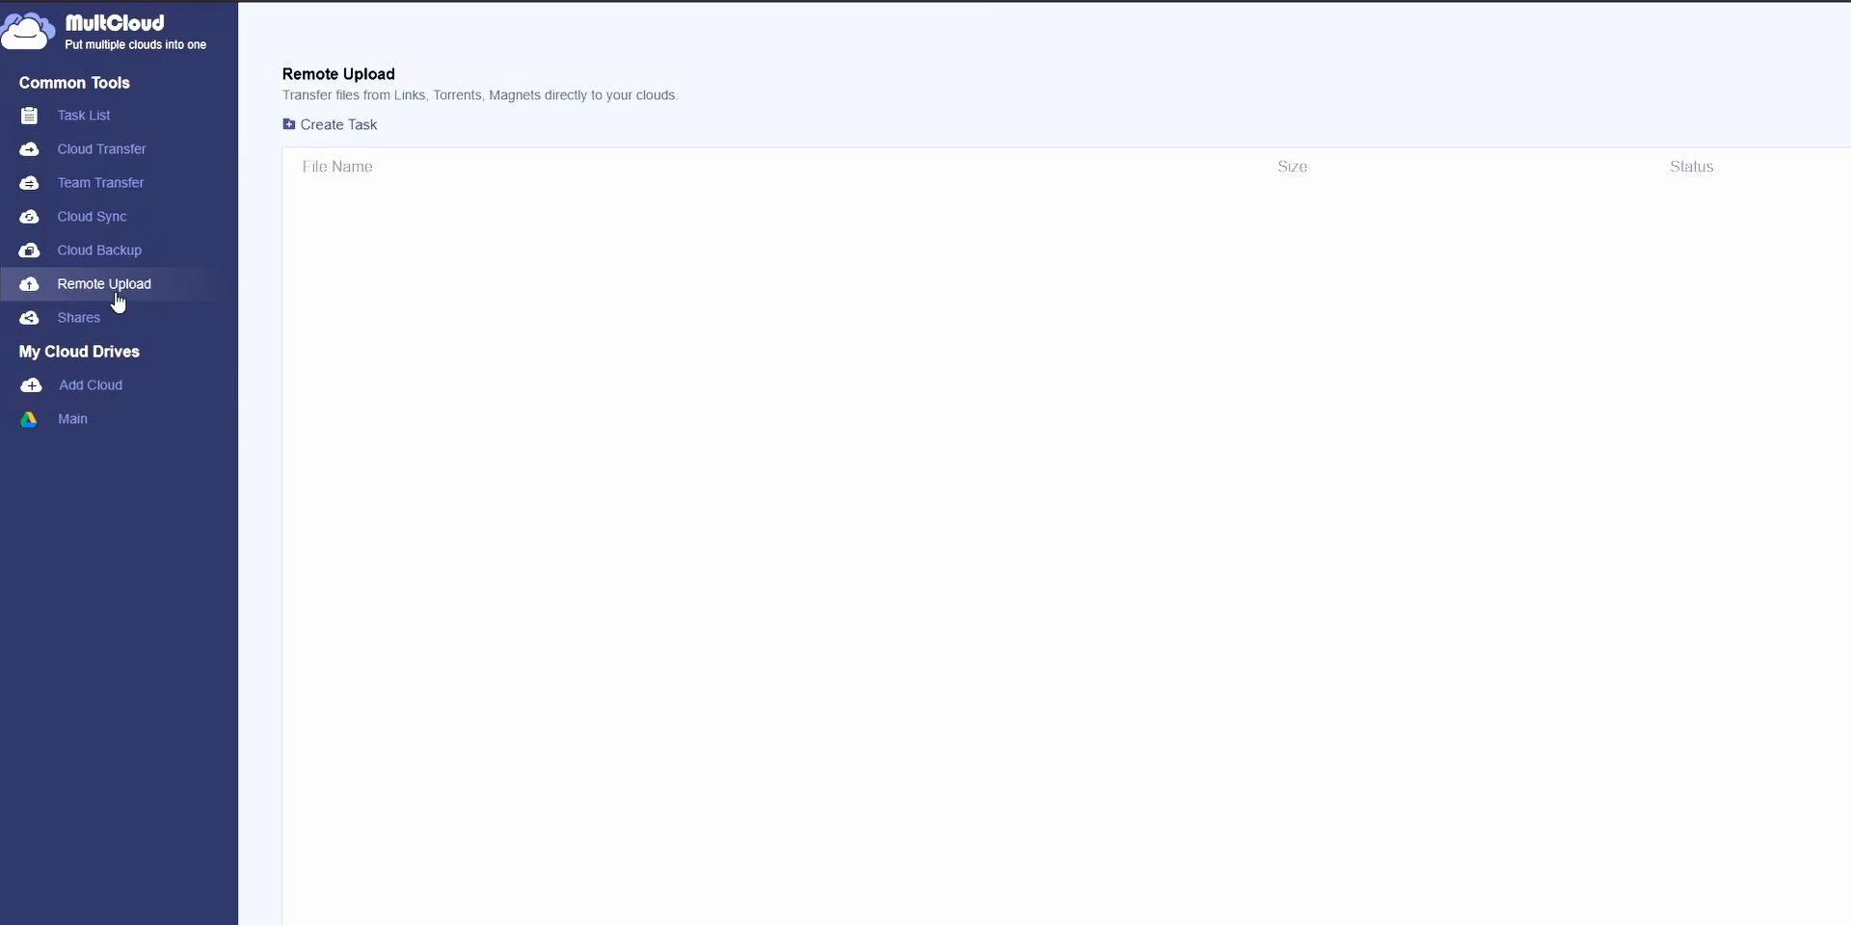
{"action": "mouse_move", "coordinate": [337, 145]}
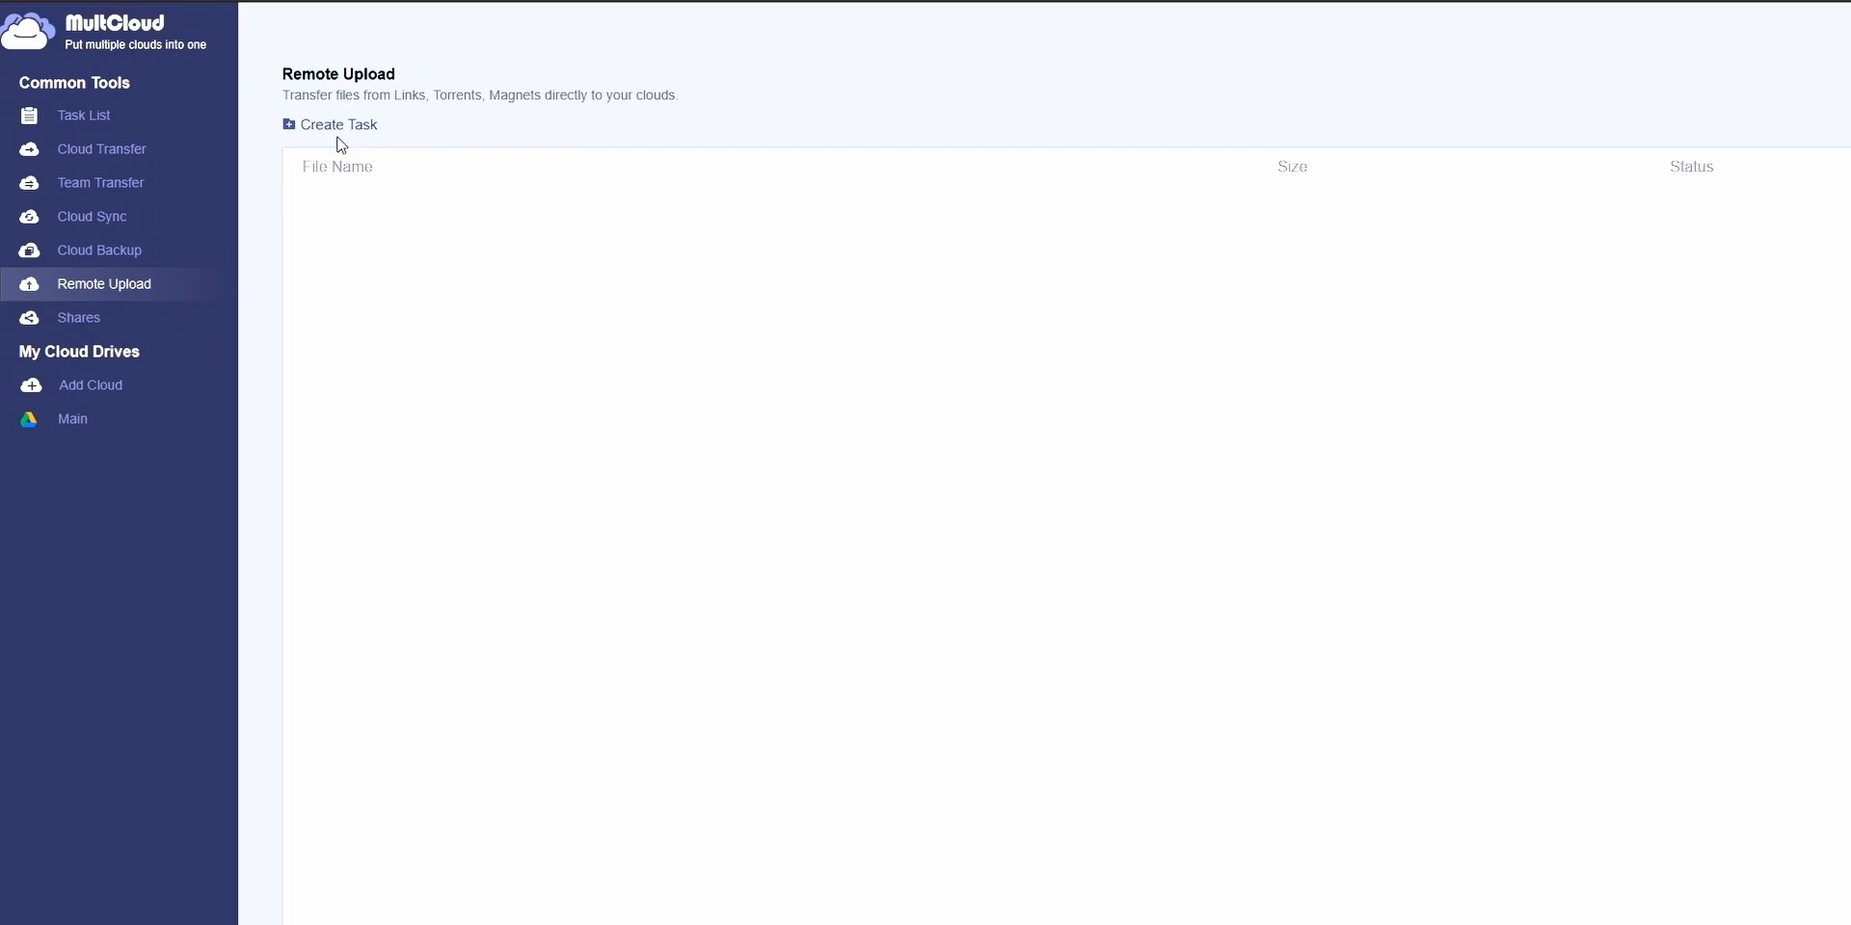
{"action": "left_click", "coordinate": [337, 124]}
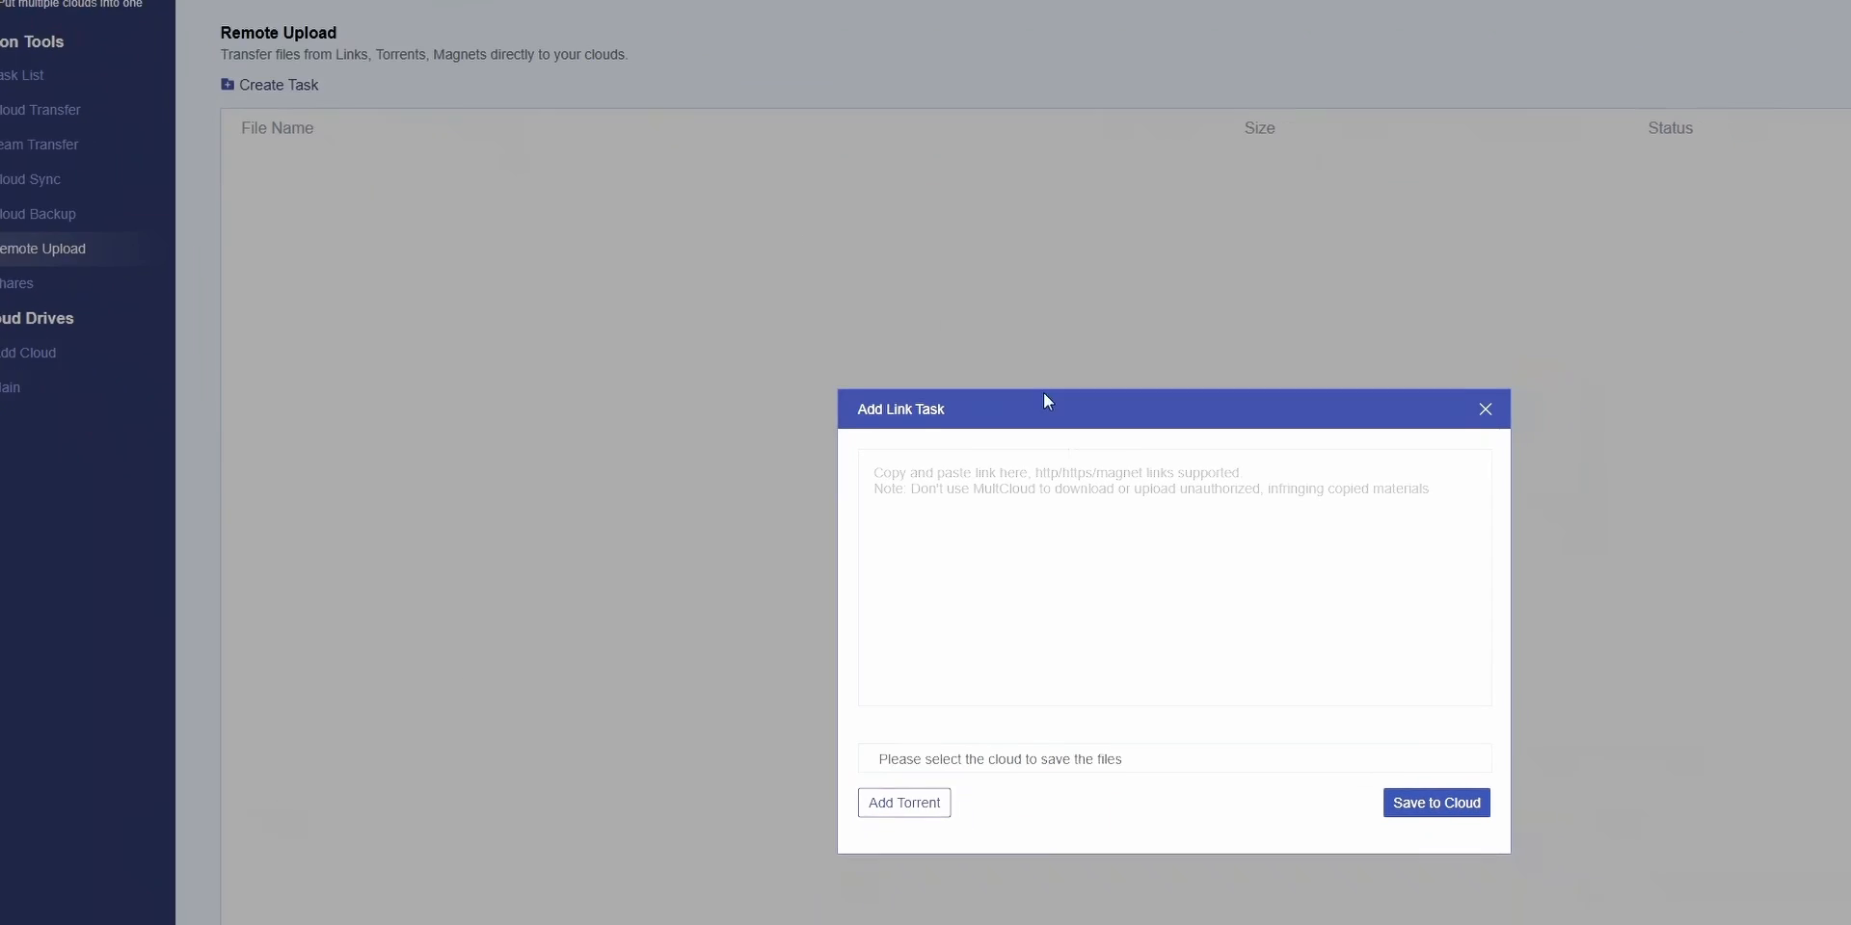
{"action": "type", "text": "http://speedtest.ftp.otenet.gr/files/test1Mb.db"}
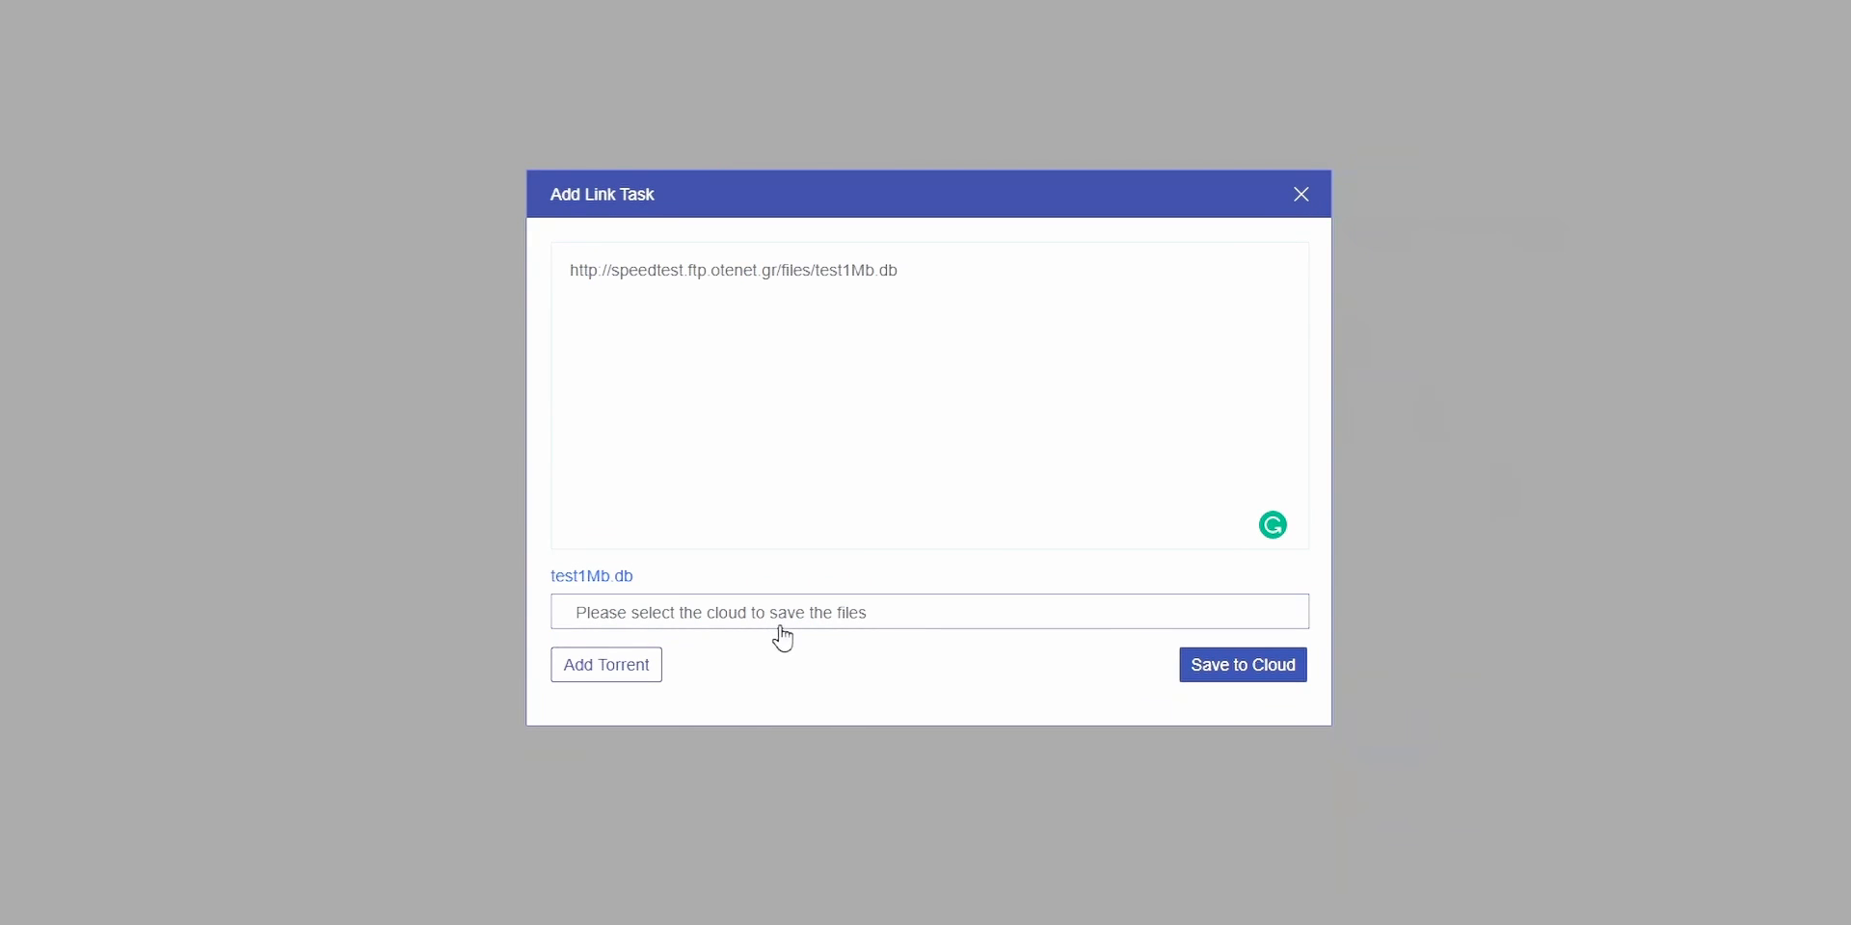
{"action": "left_click", "coordinate": [929, 611]}
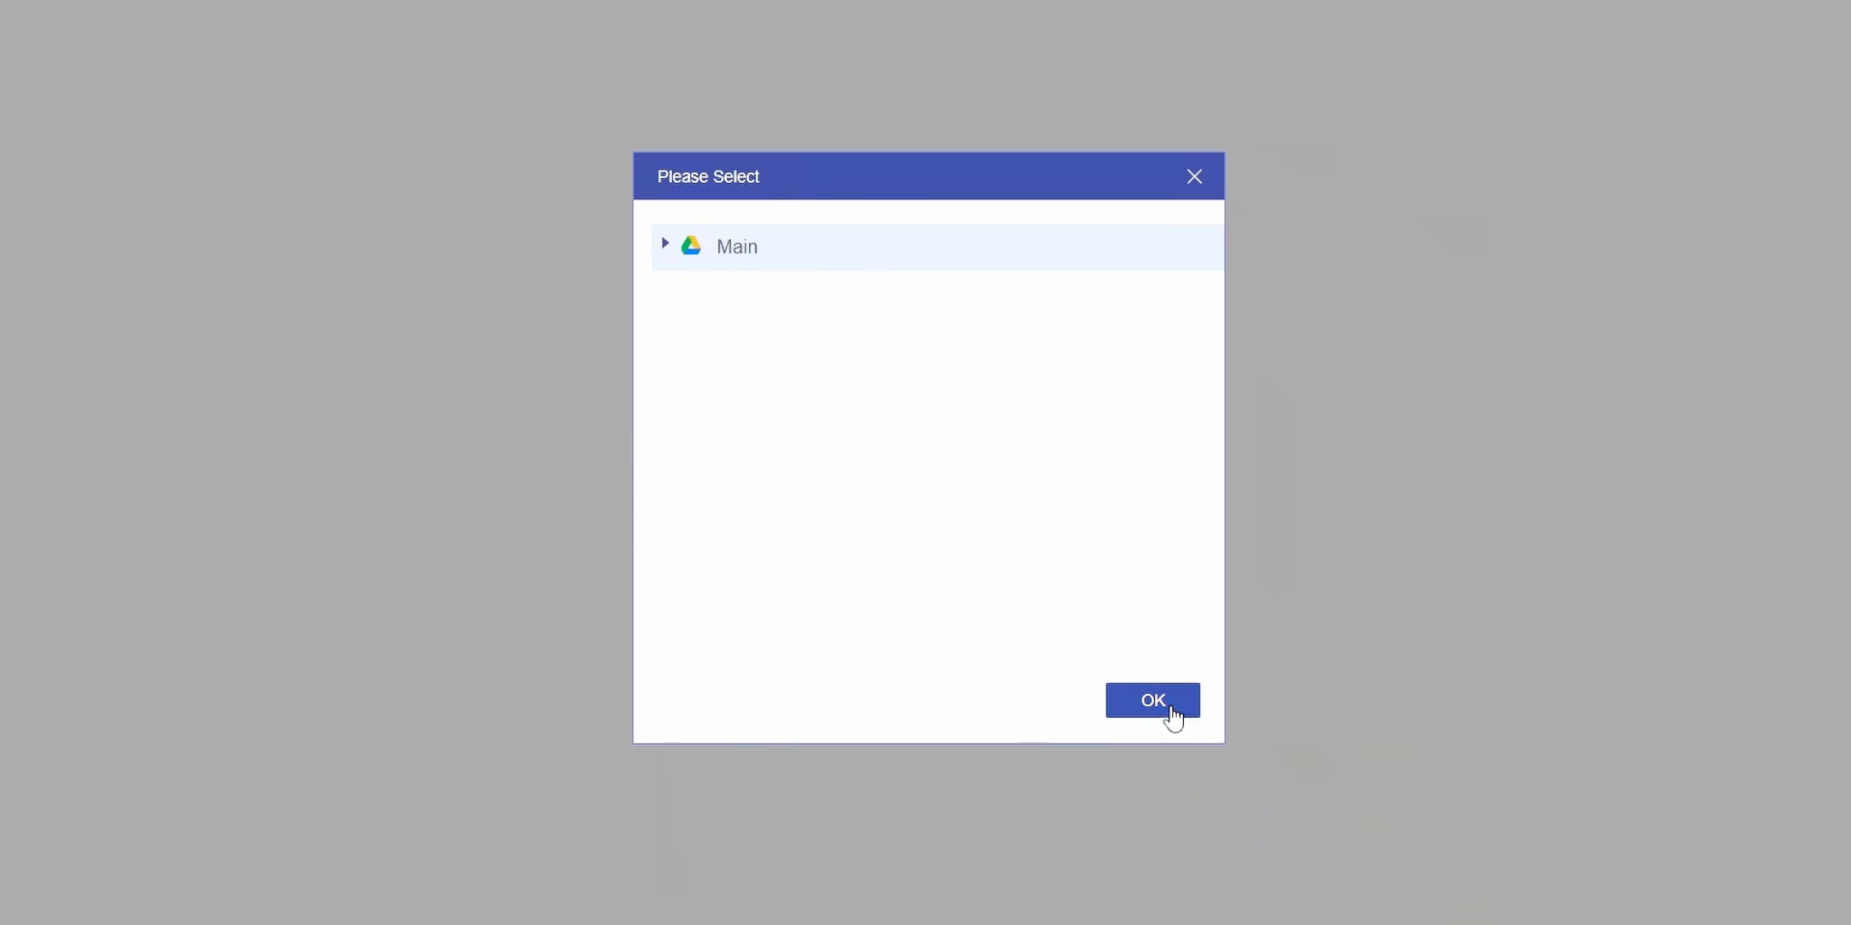
{"action": "left_click", "coordinate": [1151, 700]}
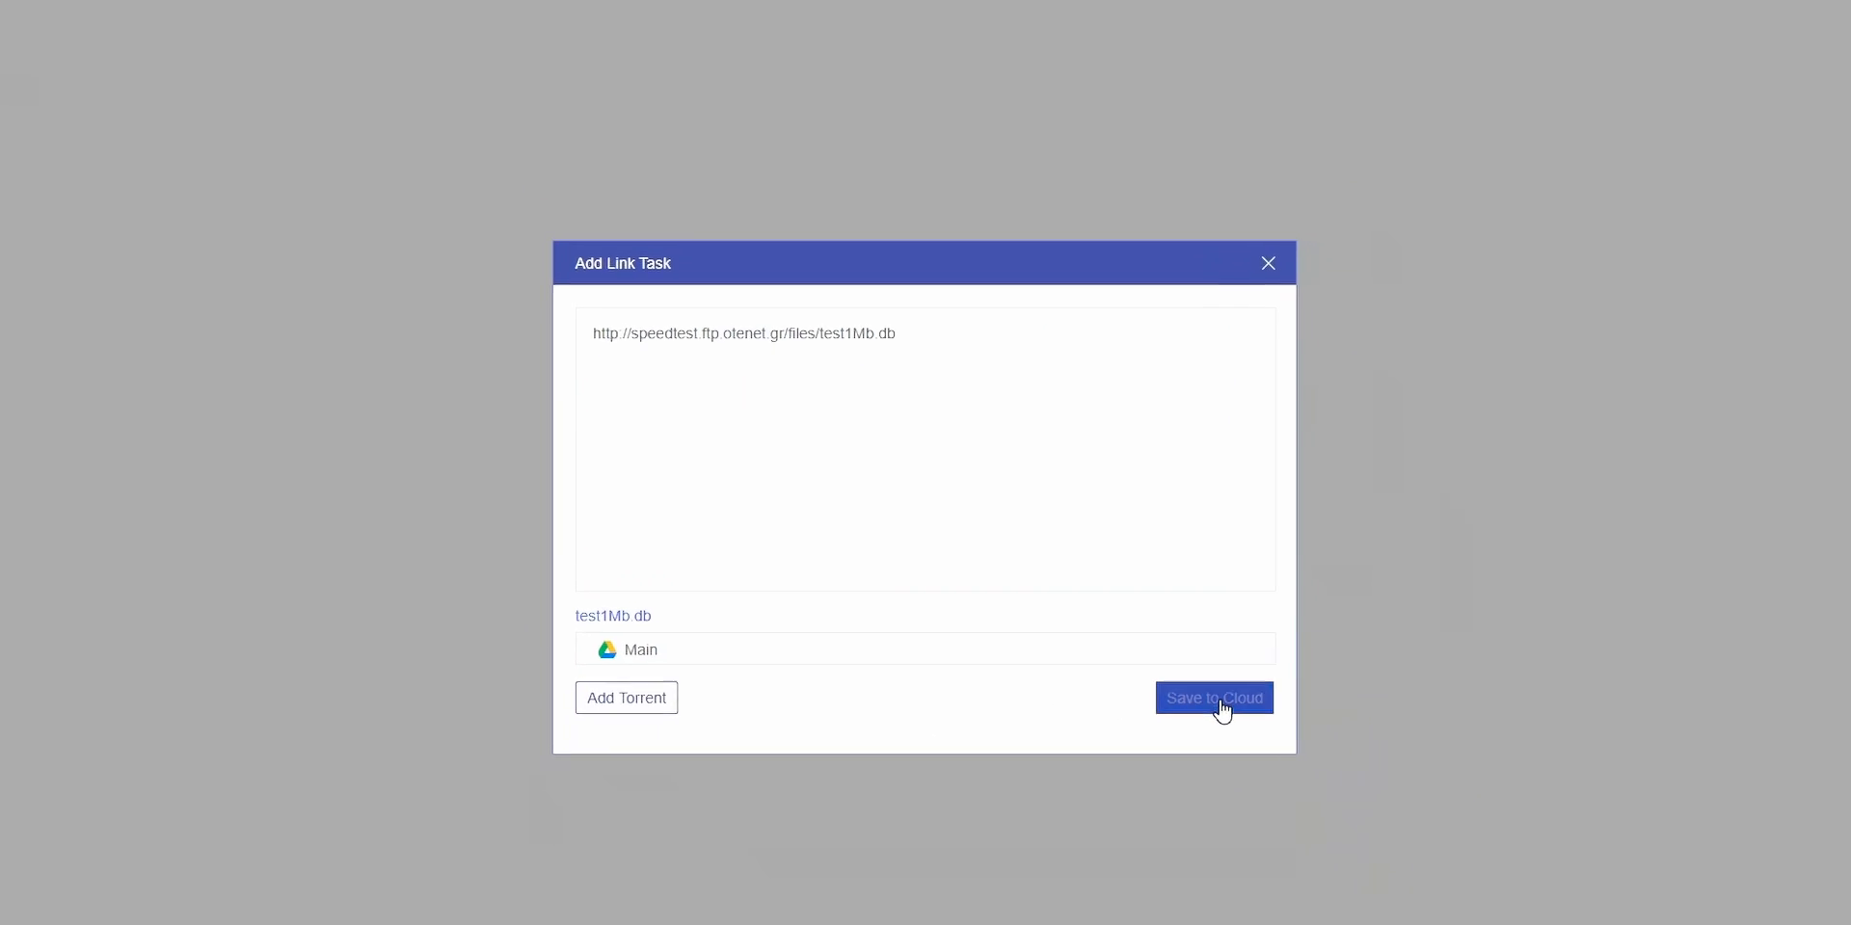